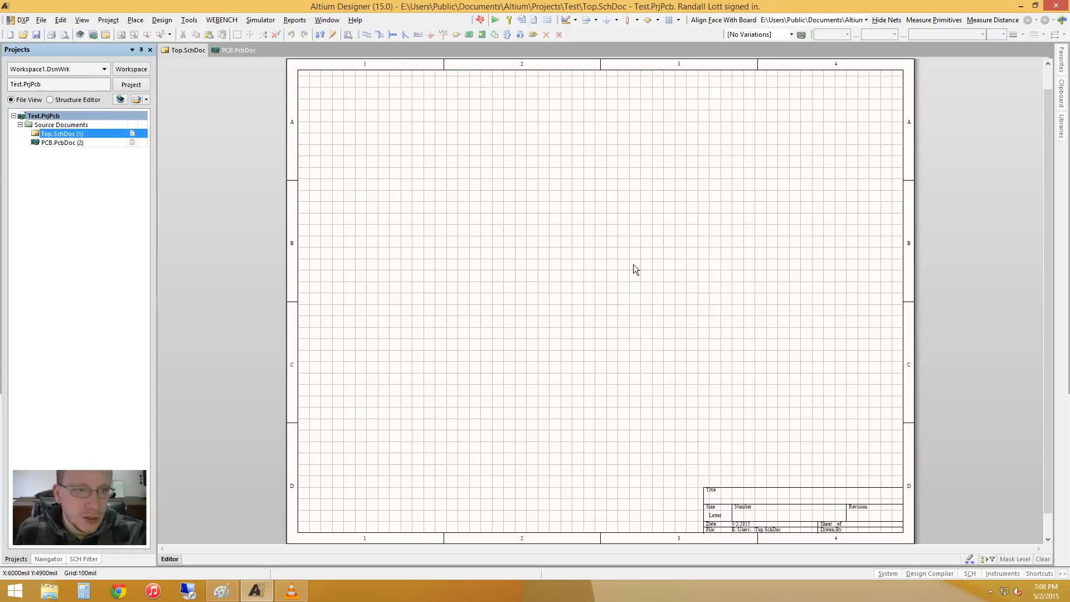
{"action": "mouse_move", "coordinate": [507, 278]}
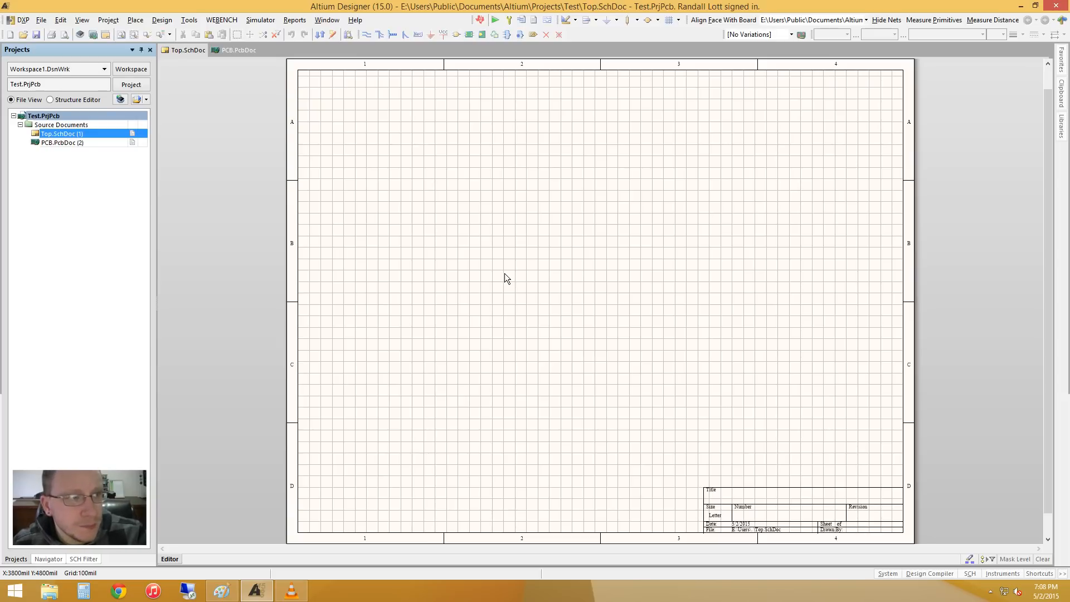
{"action": "mouse_move", "coordinate": [480, 185]}
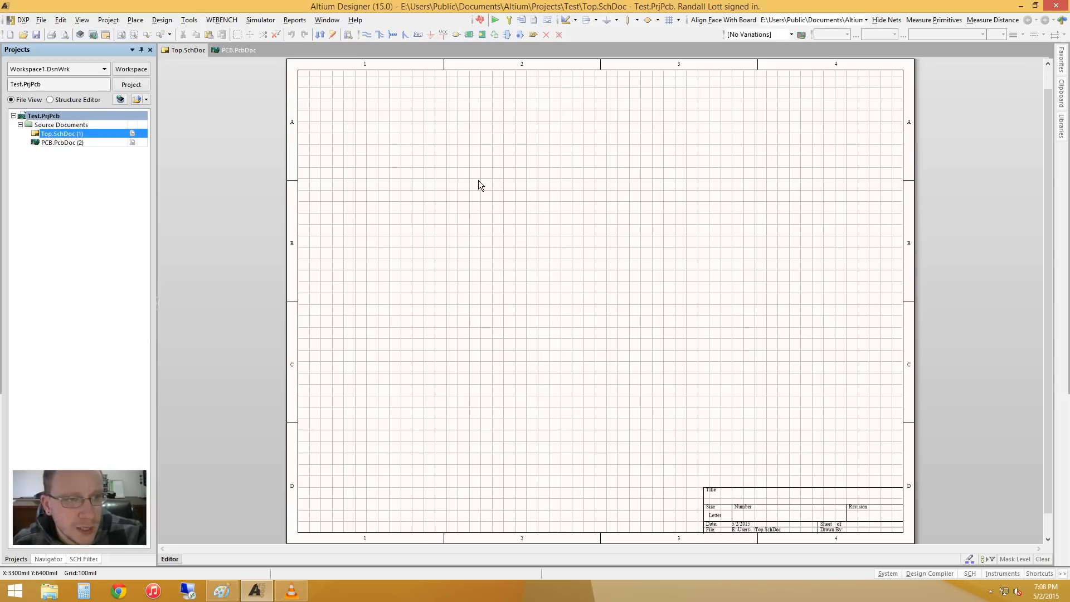
Draw a new blank sheet symbol rectangle near the centre of Top.SchDoc
{"action": "right_click", "coordinate": [480, 184]}
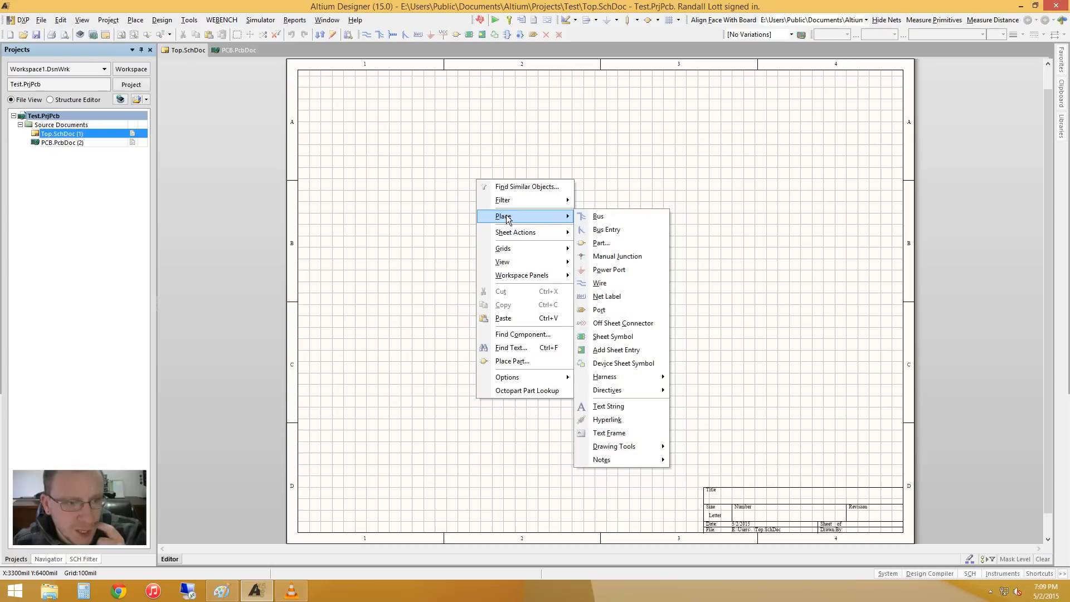
{"action": "mouse_move", "coordinate": [602, 459]}
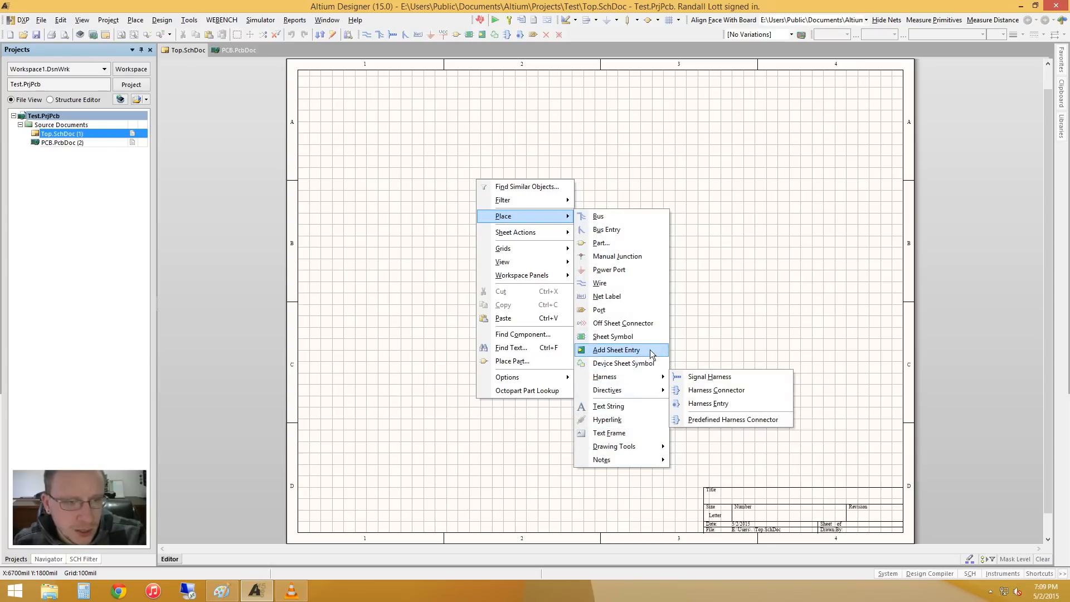
{"action": "mouse_move", "coordinate": [612, 337]}
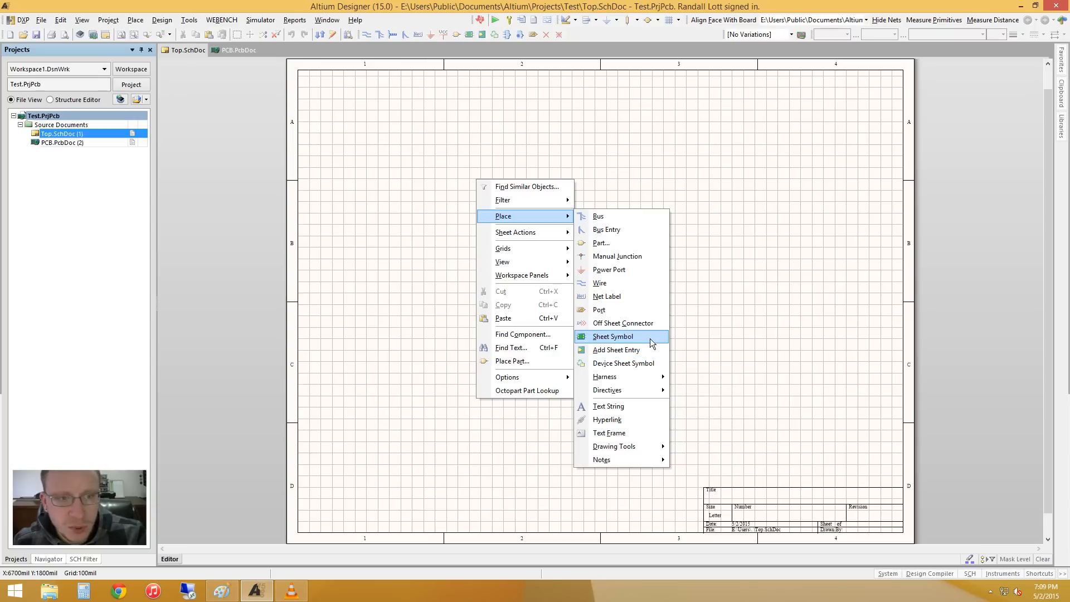
{"action": "left_click", "coordinate": [612, 335]}
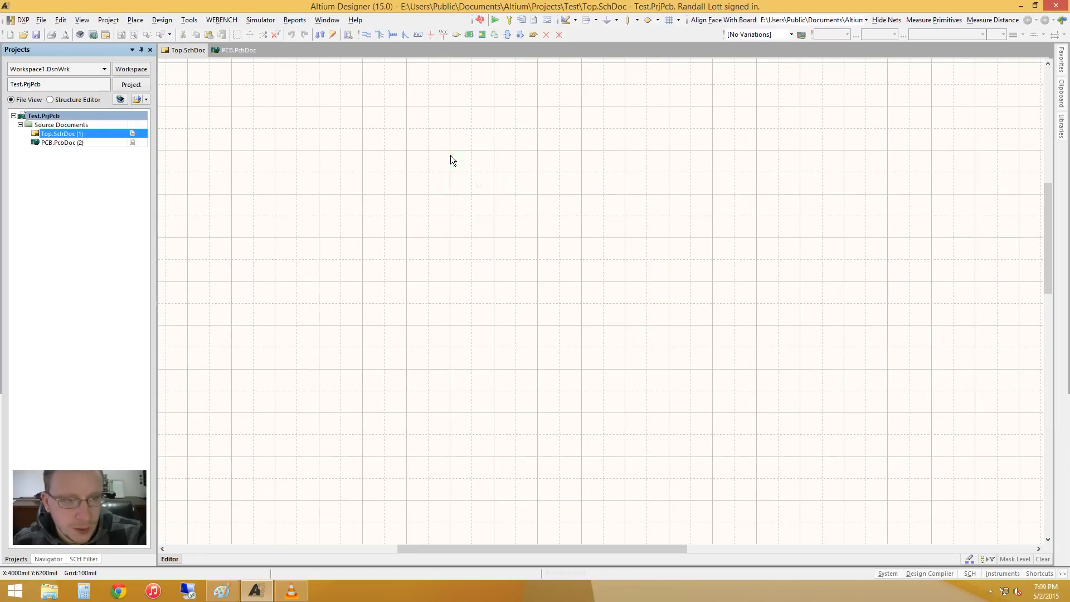
{"action": "left_click_drag", "start_coordinate": [450, 152], "coordinate": [712, 459]}
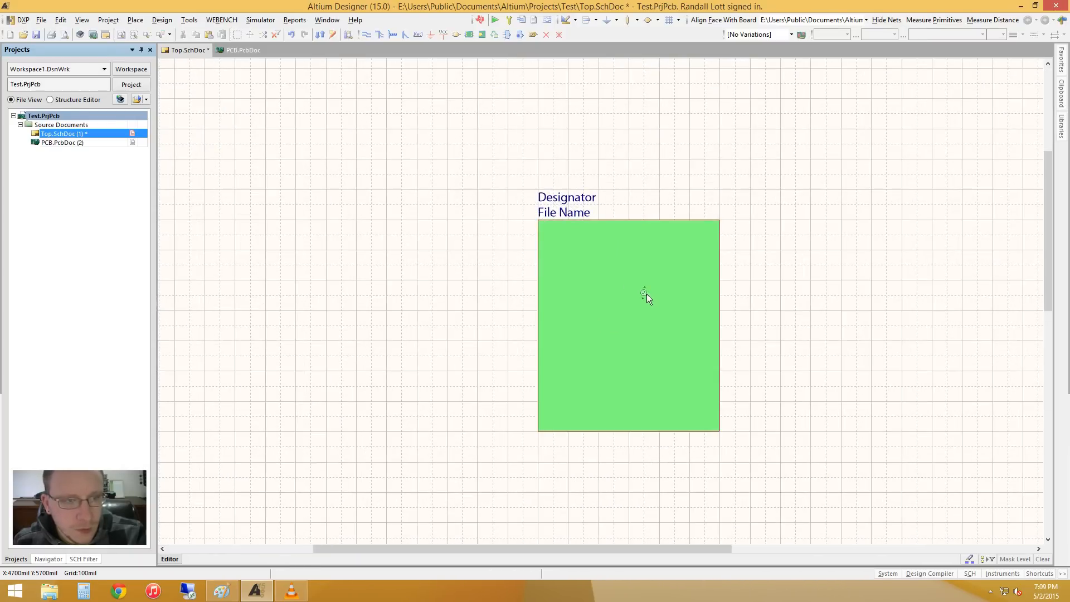
Give the sheet symbol designator Op-Amp and file name Op-Amp.SchDoc, then confirm
{"action": "double_click", "coordinate": [567, 197]}
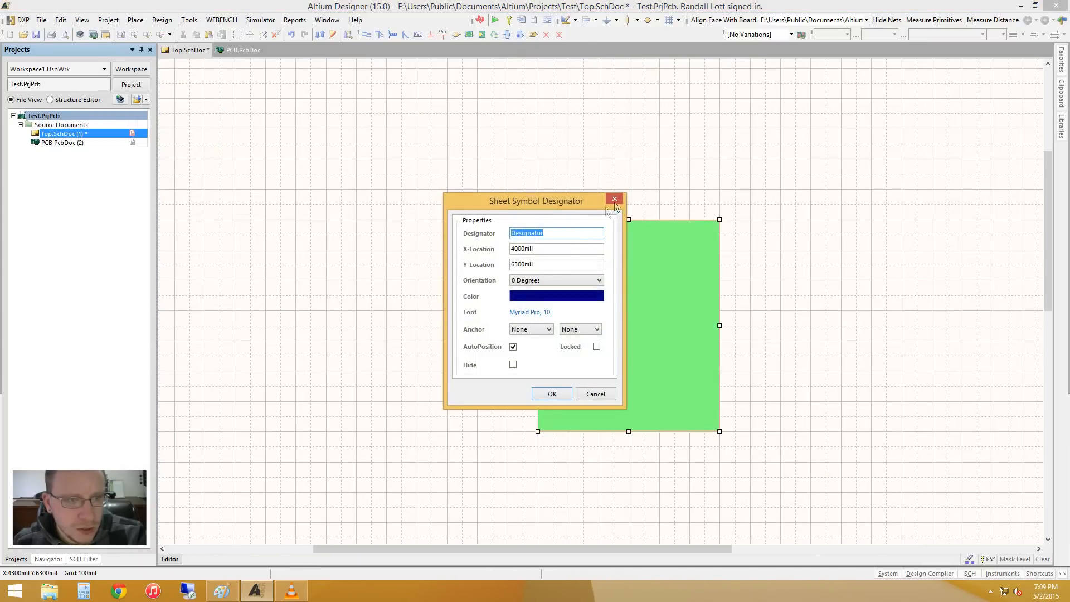
{"action": "left_click", "coordinate": [614, 198]}
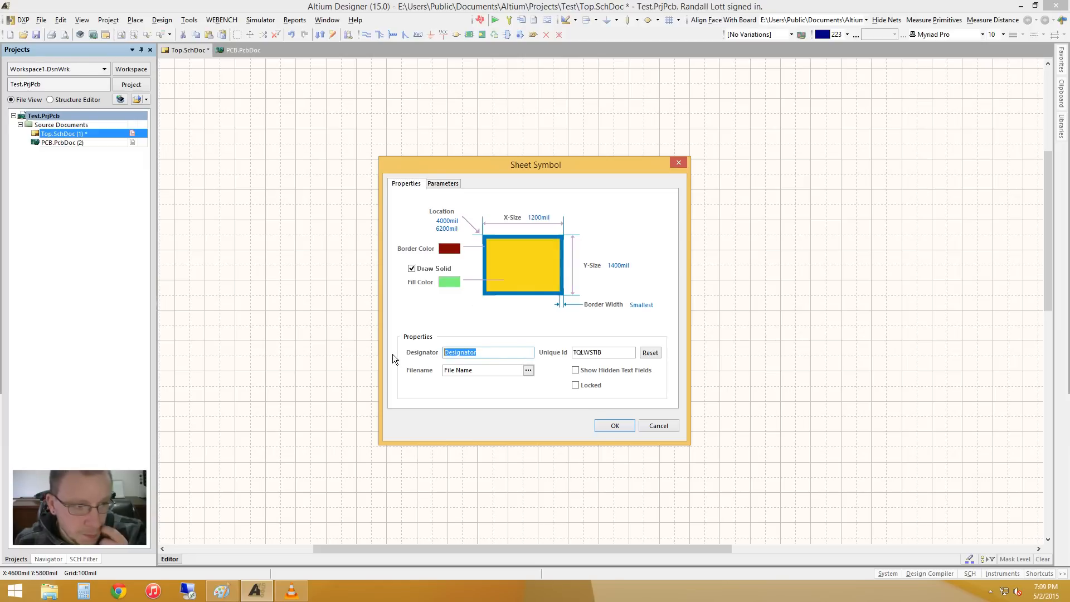
{"action": "type", "text": "Op"}
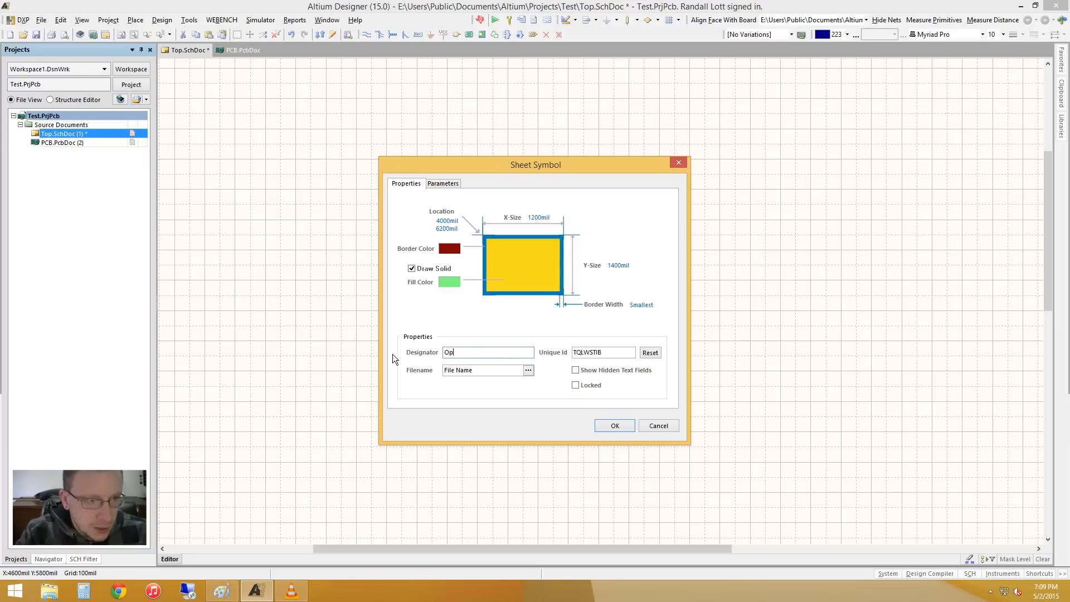
{"action": "type", "text": "Amp"}
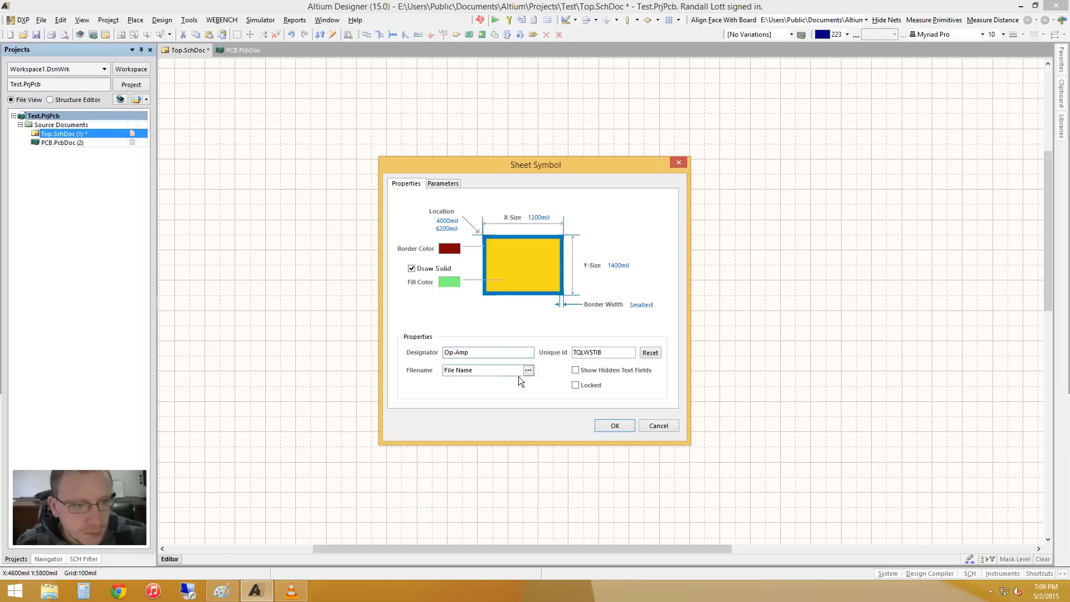
{"action": "left_click", "coordinate": [481, 370]}
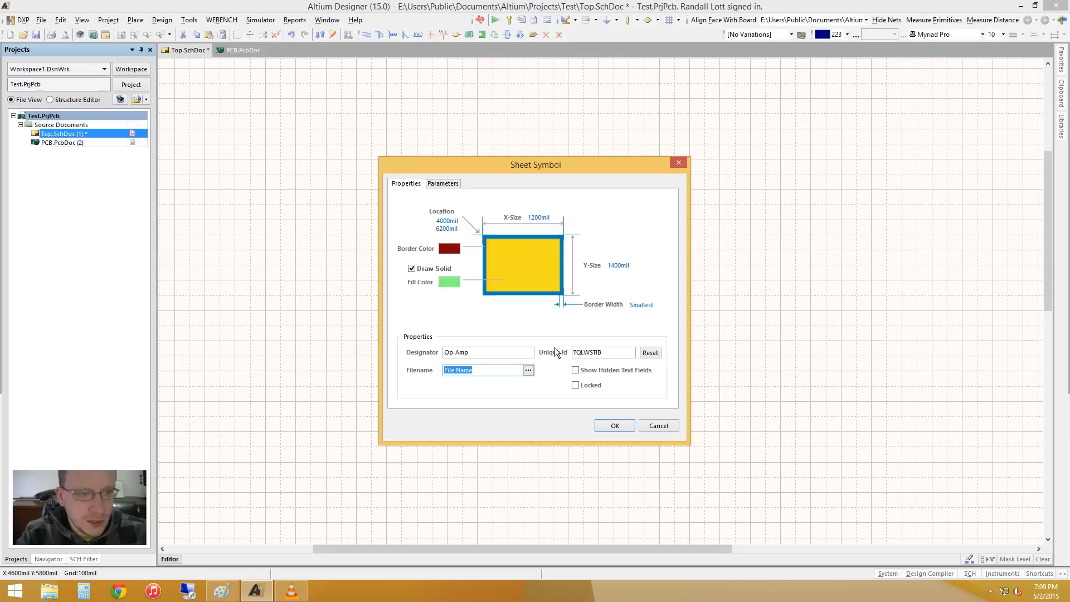
{"action": "type", "text": "Op-Amp"}
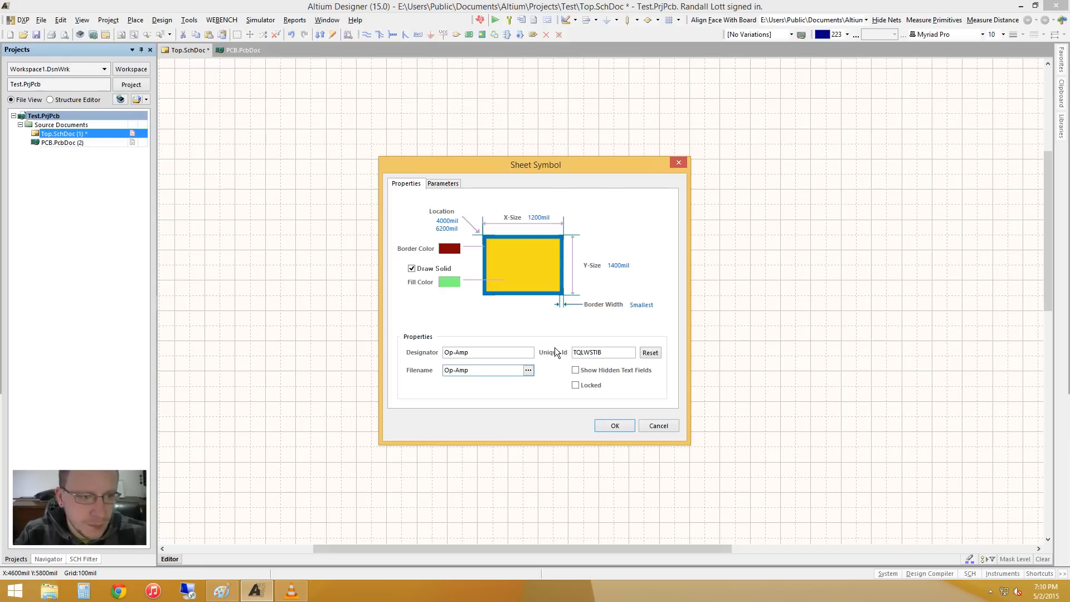
{"action": "type", "text": ".SchDoc"}
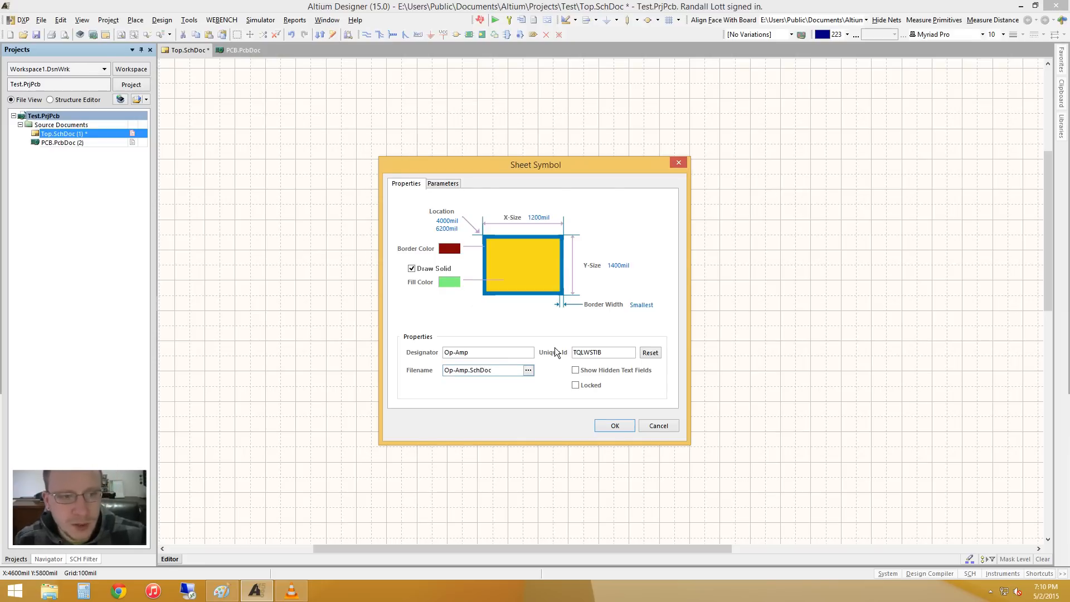
{"action": "left_click", "coordinate": [528, 370]}
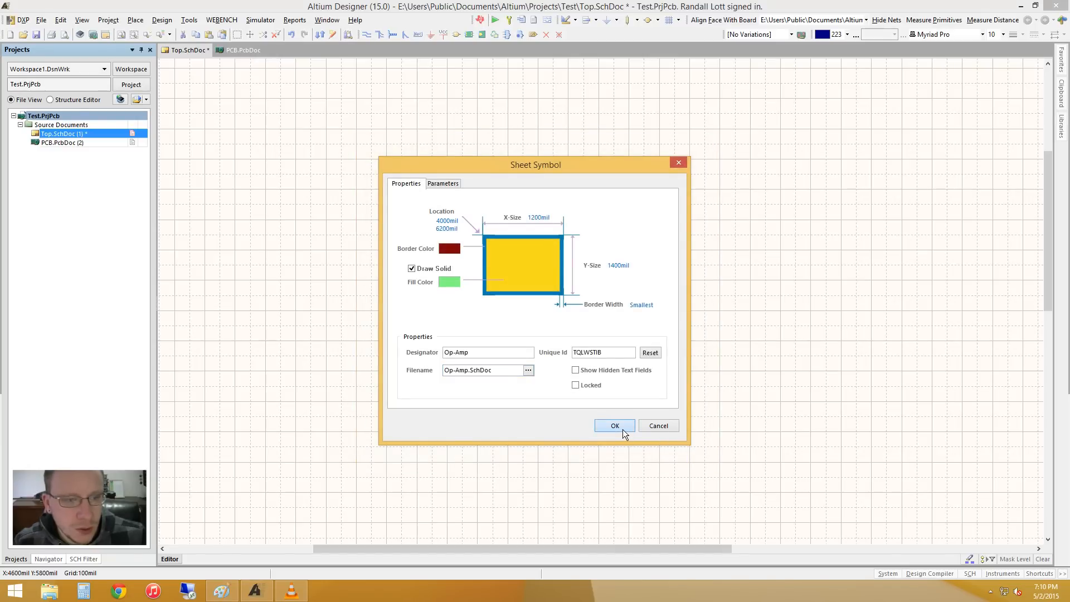
{"action": "left_click", "coordinate": [614, 425]}
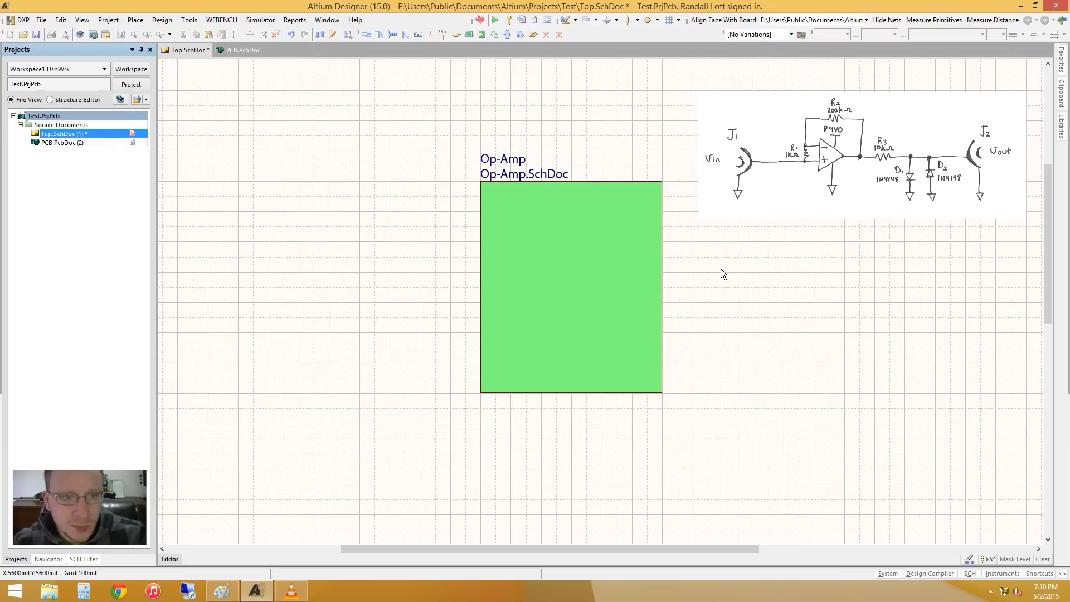
{"action": "mouse_move", "coordinate": [748, 246]}
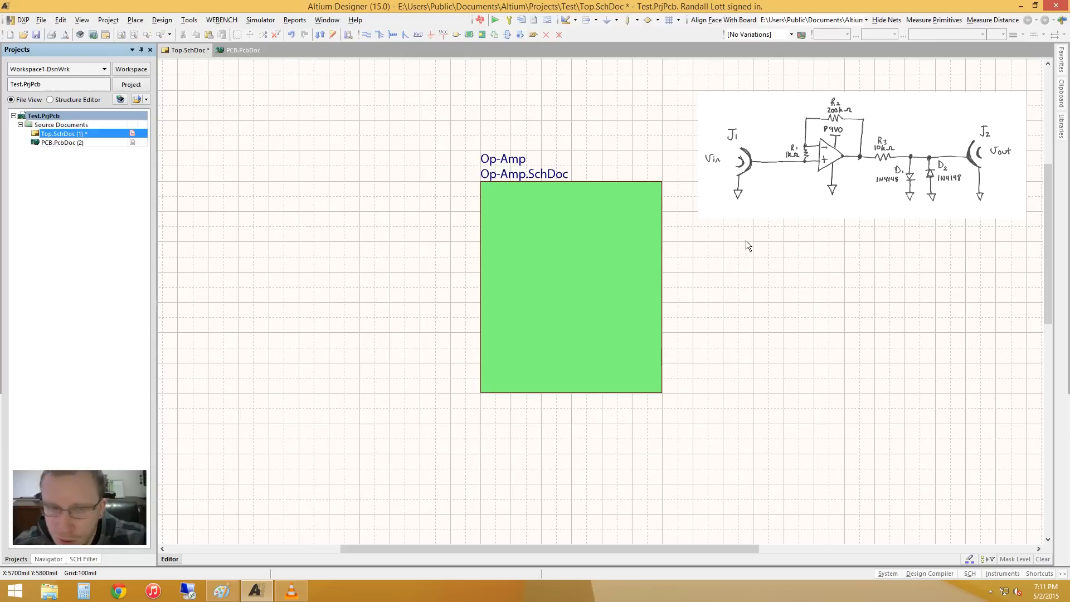
{"action": "mouse_move", "coordinate": [570, 253]}
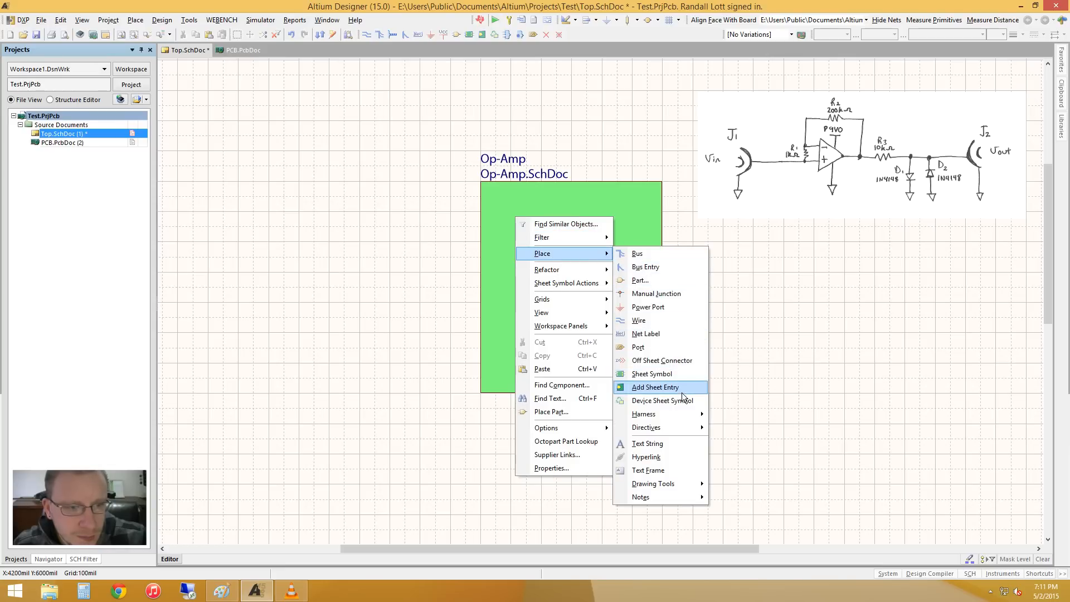
Add sheet entries named Input and Output to the Op-Amp symbol
{"action": "left_click", "coordinate": [655, 386]}
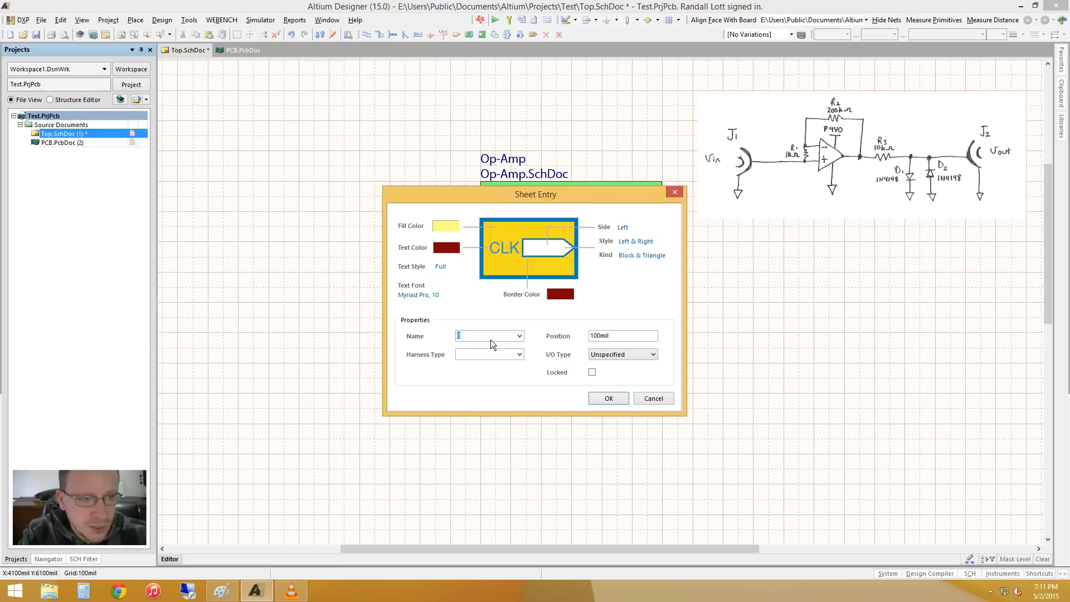
{"action": "type", "text": "Input"}
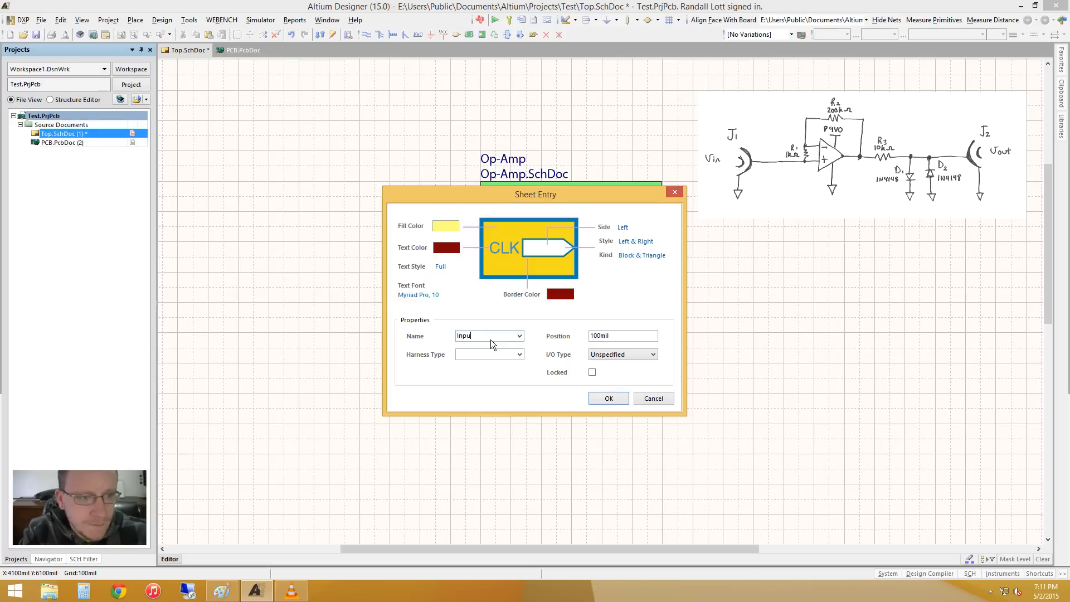
{"action": "left_click", "coordinate": [607, 398]}
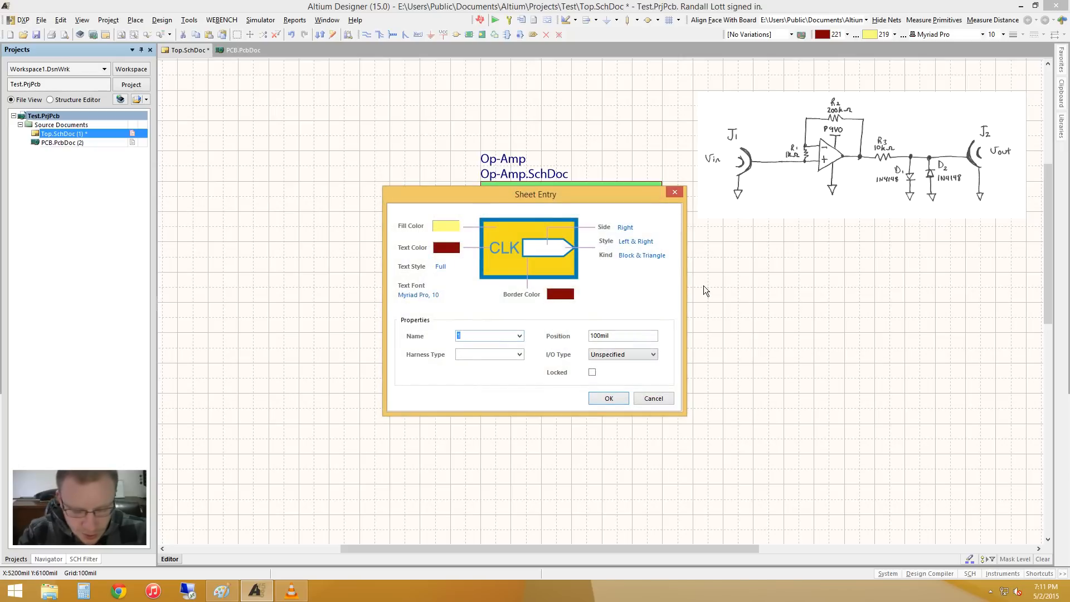
{"action": "left_click", "coordinate": [607, 397]}
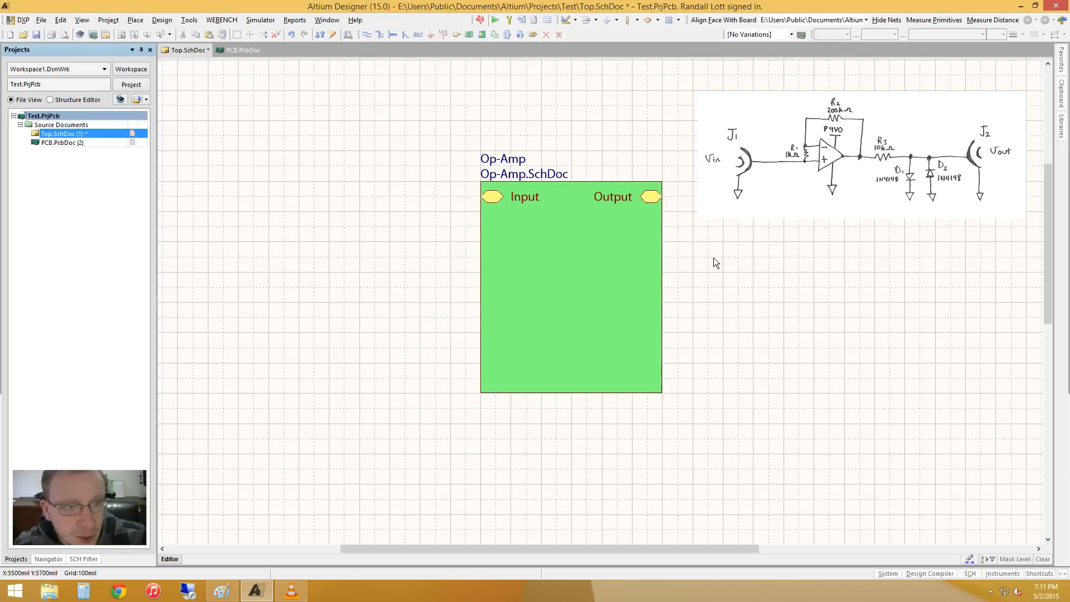
{"action": "mouse_move", "coordinate": [553, 235]}
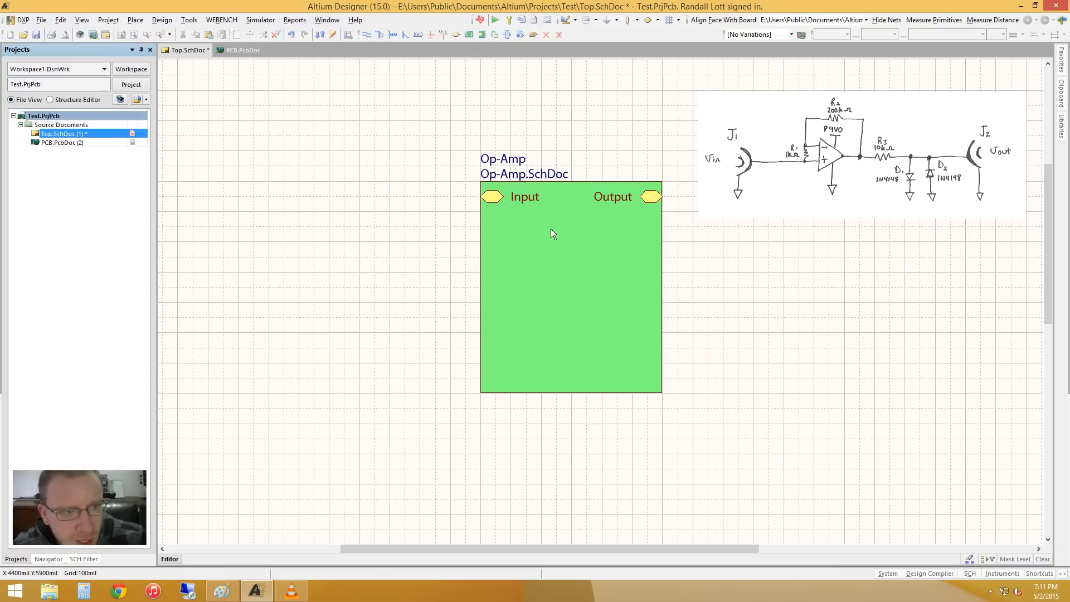
Generate Op-Amp.SchDoc from the Op-Amp sheet symbol and save it in the project folder
{"action": "right_click", "coordinate": [553, 234]}
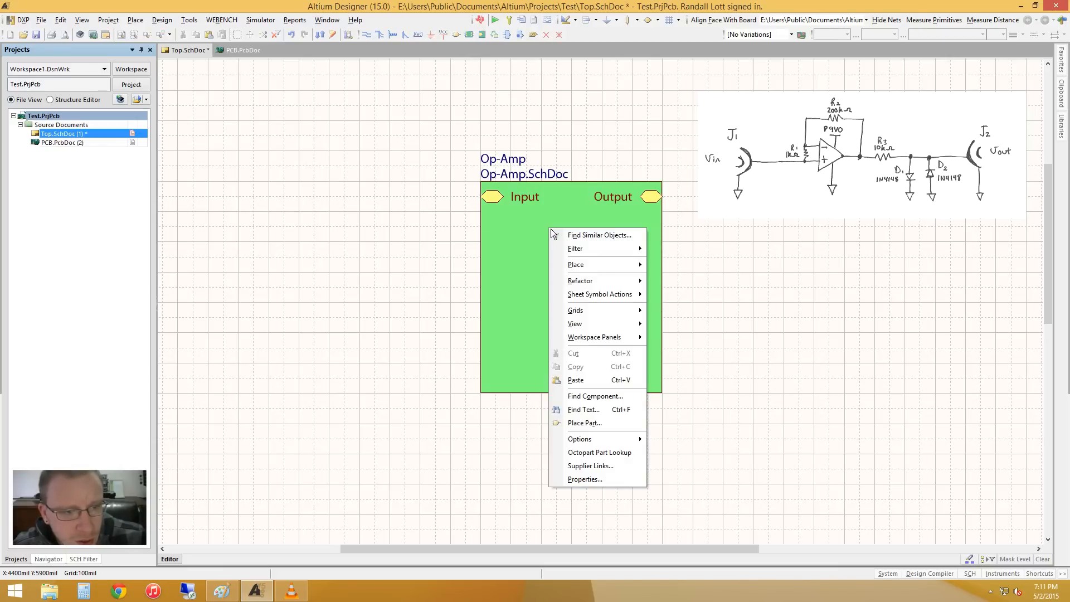
{"action": "mouse_move", "coordinate": [600, 294]}
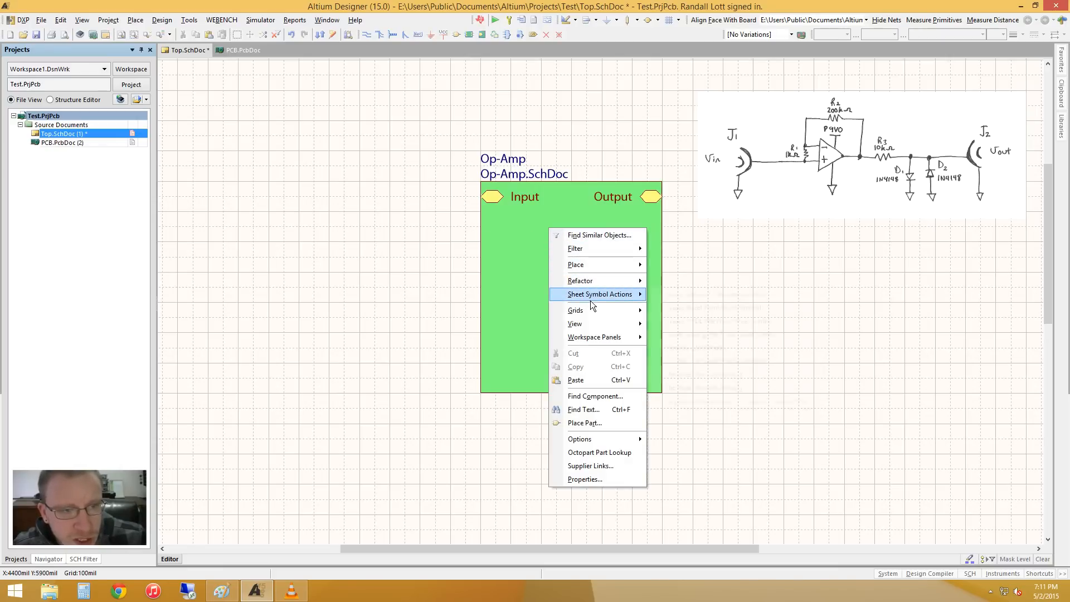
{"action": "mouse_move", "coordinate": [600, 294]}
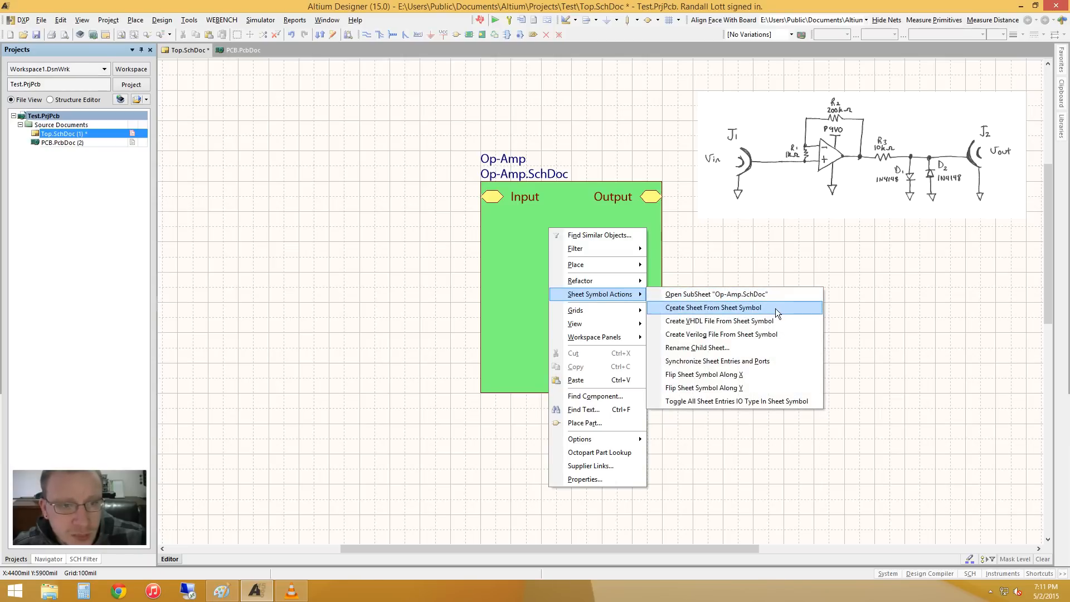
{"action": "left_click", "coordinate": [715, 307]}
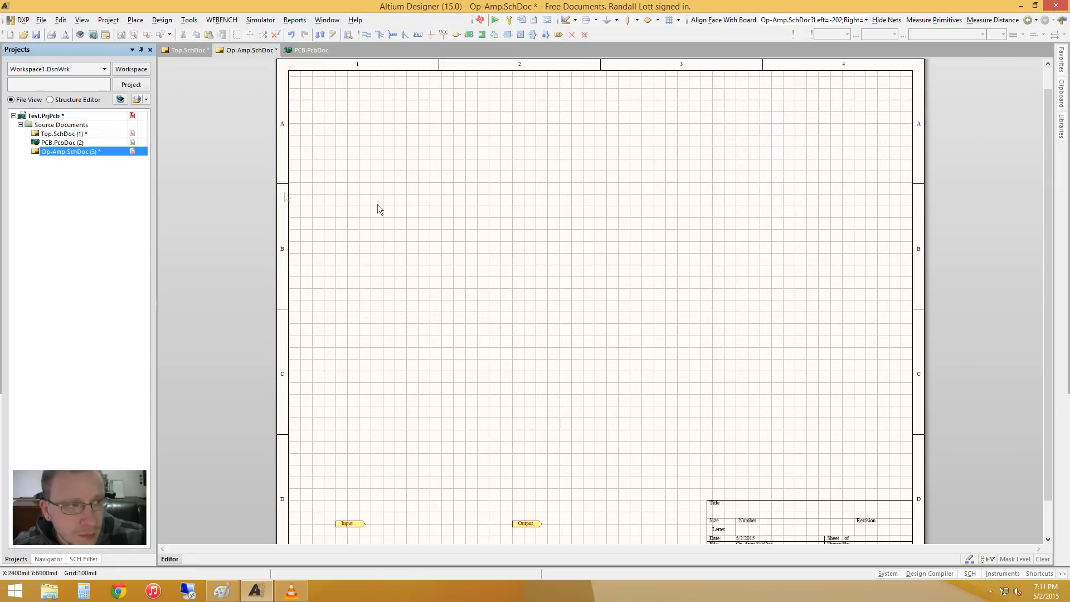
{"action": "mouse_move", "coordinate": [464, 535]}
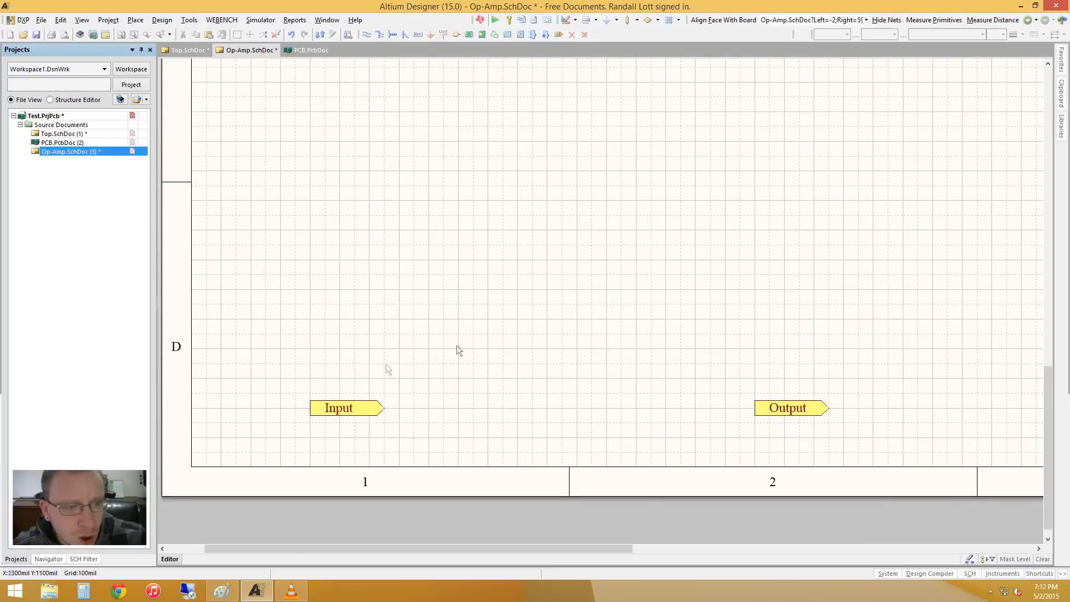
{"action": "mouse_move", "coordinate": [440, 229]}
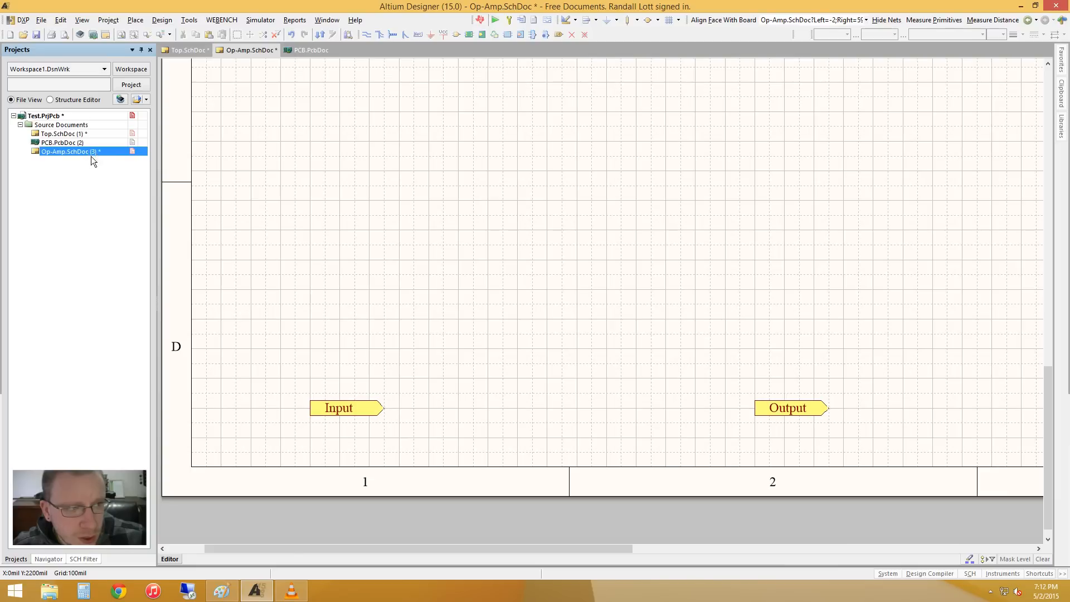
{"action": "mouse_move", "coordinate": [94, 159]}
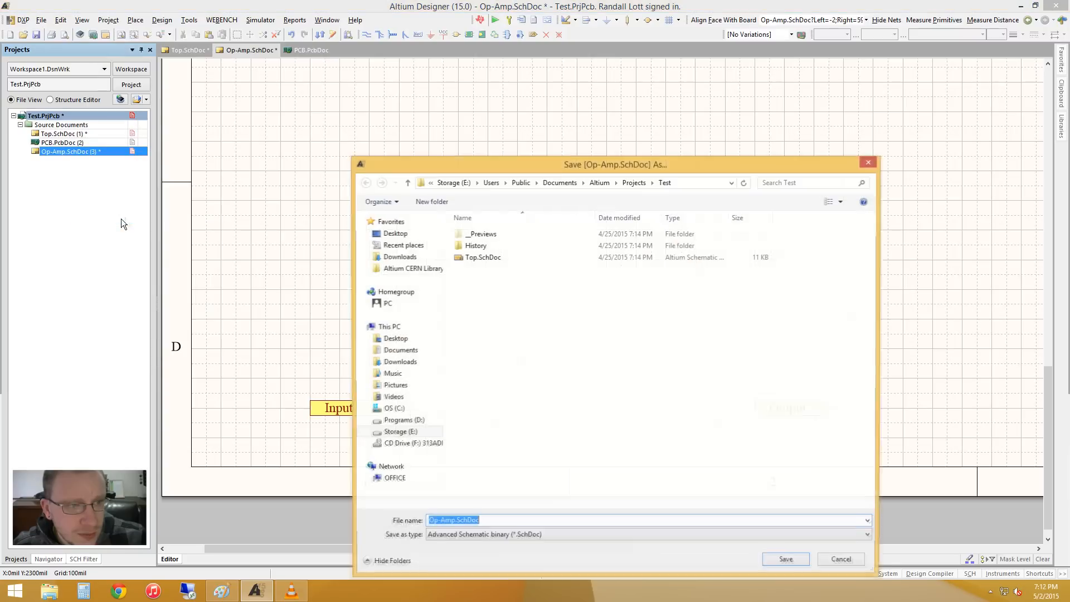
{"action": "left_click", "coordinate": [785, 558]}
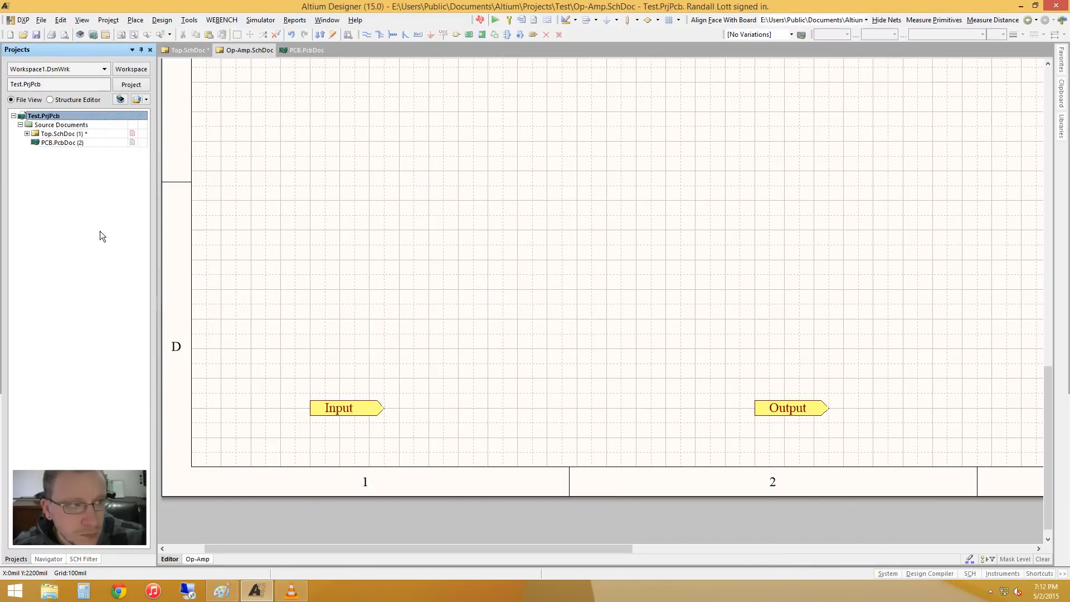
{"action": "right_click", "coordinate": [42, 116]}
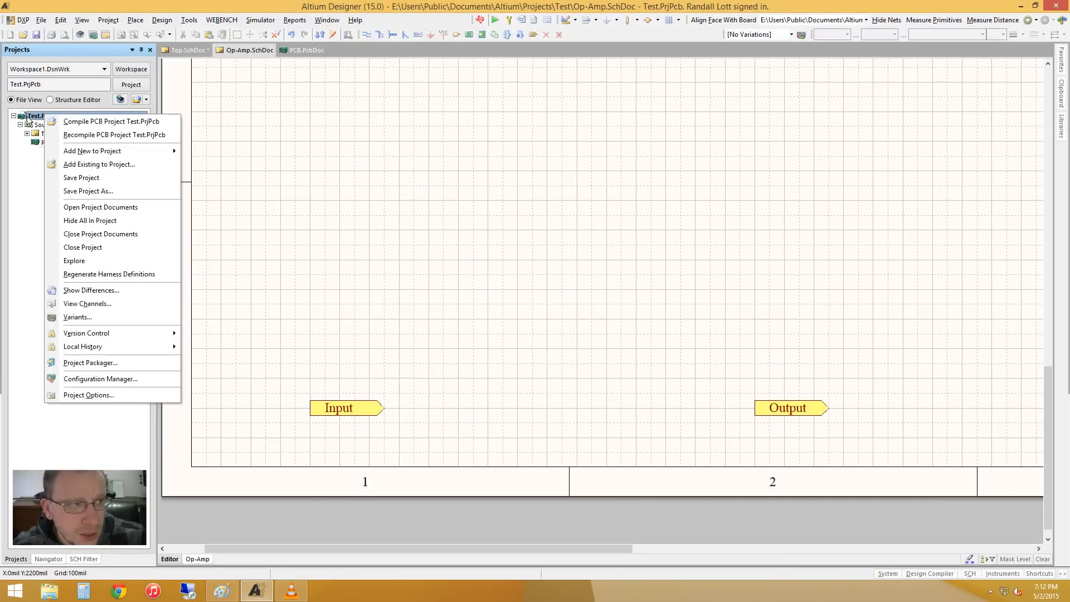
{"action": "mouse_move", "coordinate": [112, 121]}
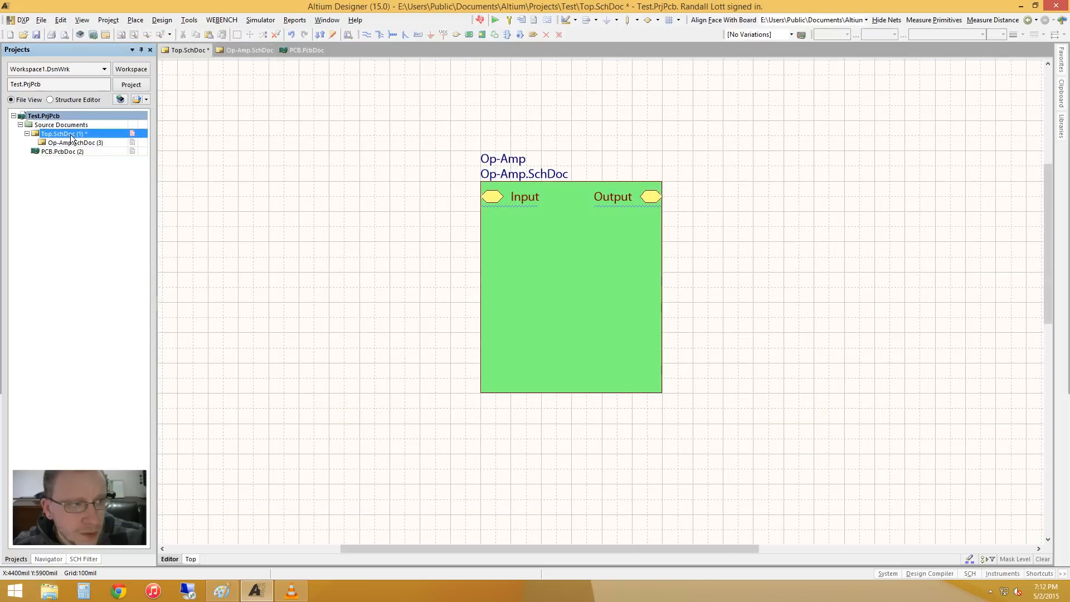
Collapse and re-expand Top.SchDoc in the project tree, showing Op-Amp.SchDoc nested beneath
{"action": "left_click", "coordinate": [28, 134]}
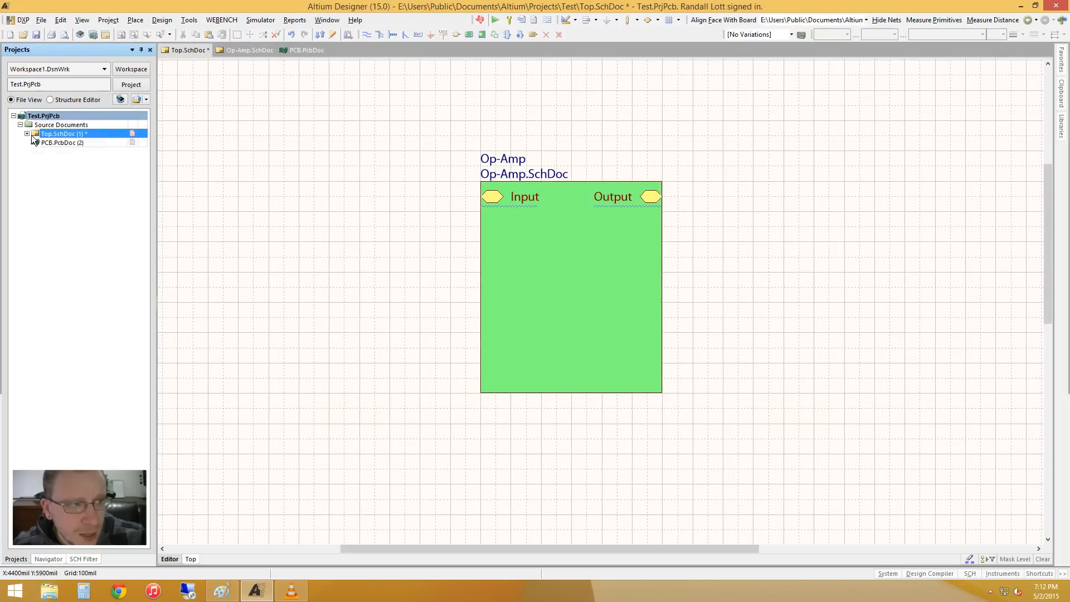
{"action": "left_click", "coordinate": [27, 133]}
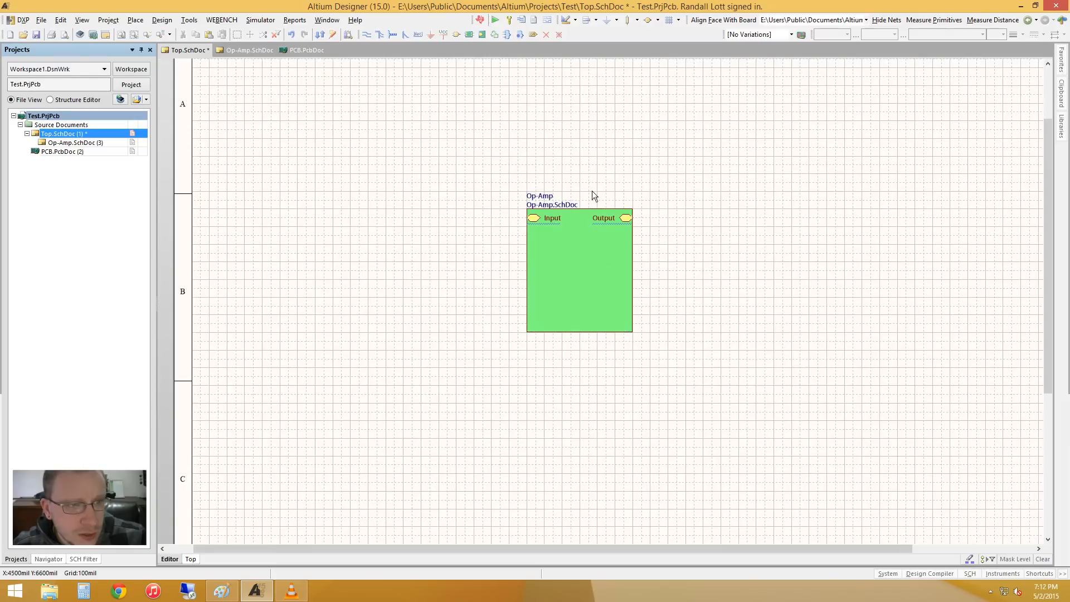
{"action": "mouse_move", "coordinate": [618, 184]}
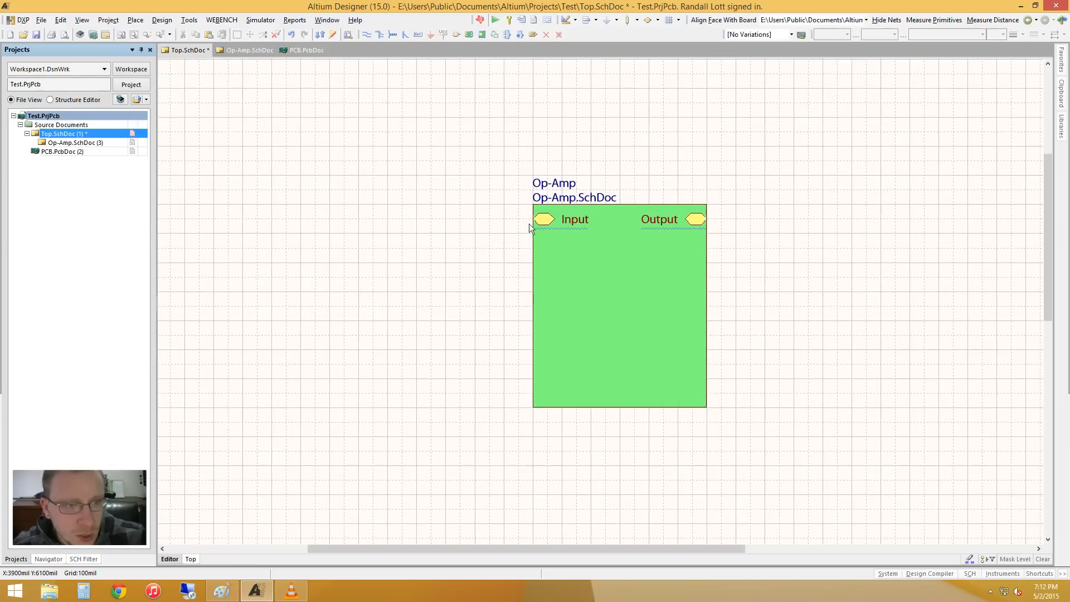
{"action": "mouse_move", "coordinate": [825, 225]}
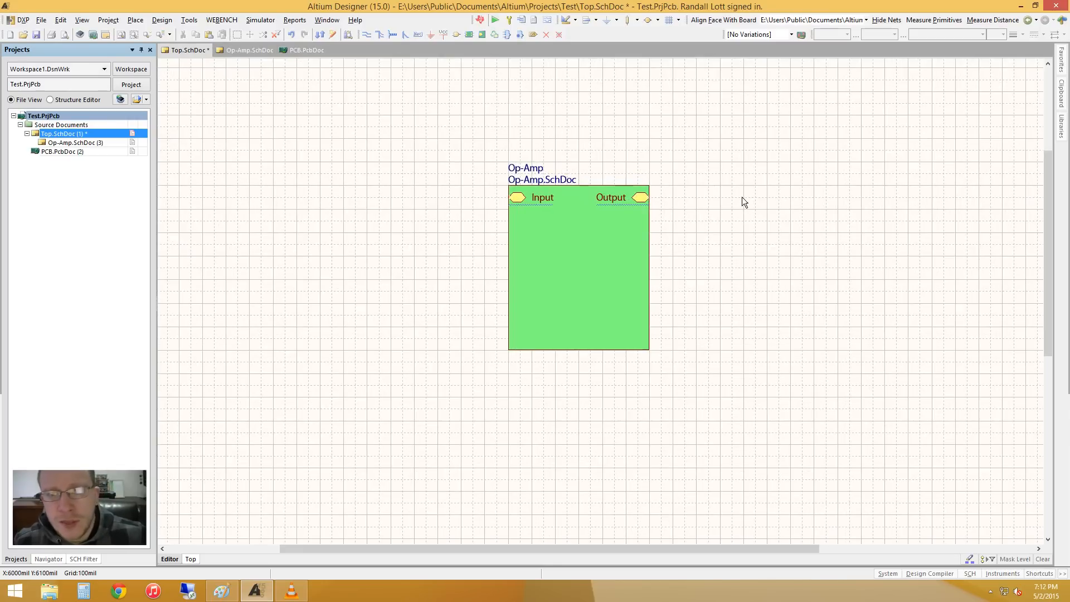
{"action": "mouse_move", "coordinate": [554, 278]}
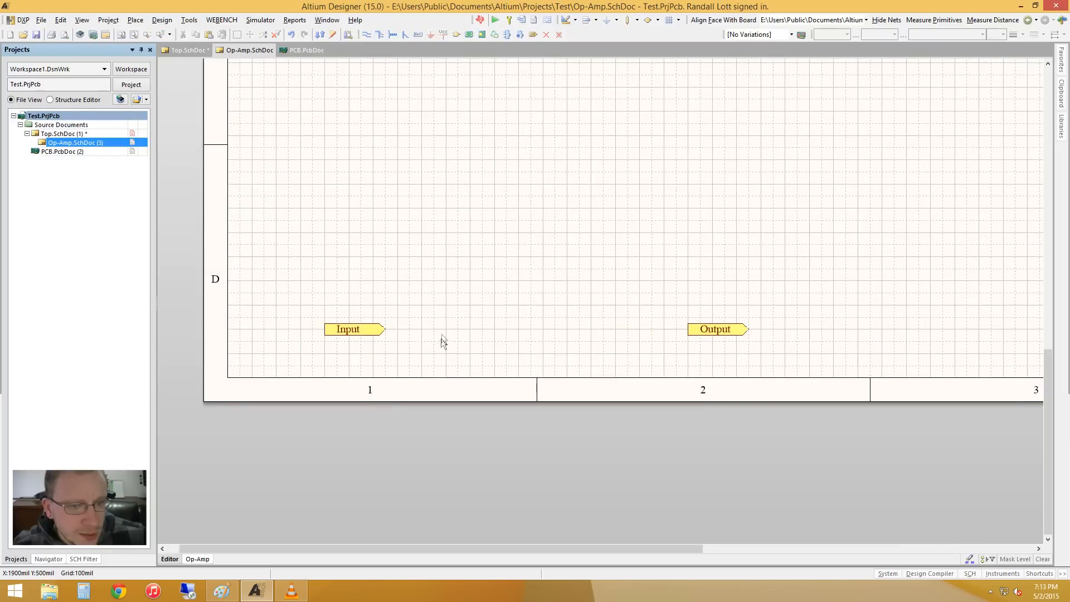
{"action": "mouse_move", "coordinate": [743, 370]}
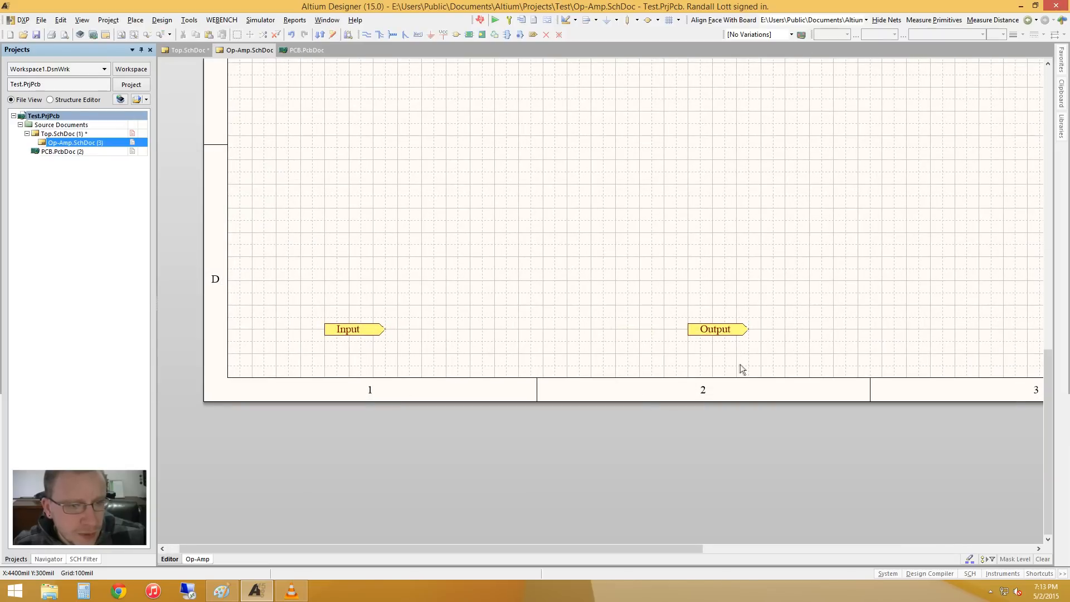
{"action": "mouse_move", "coordinate": [725, 336]}
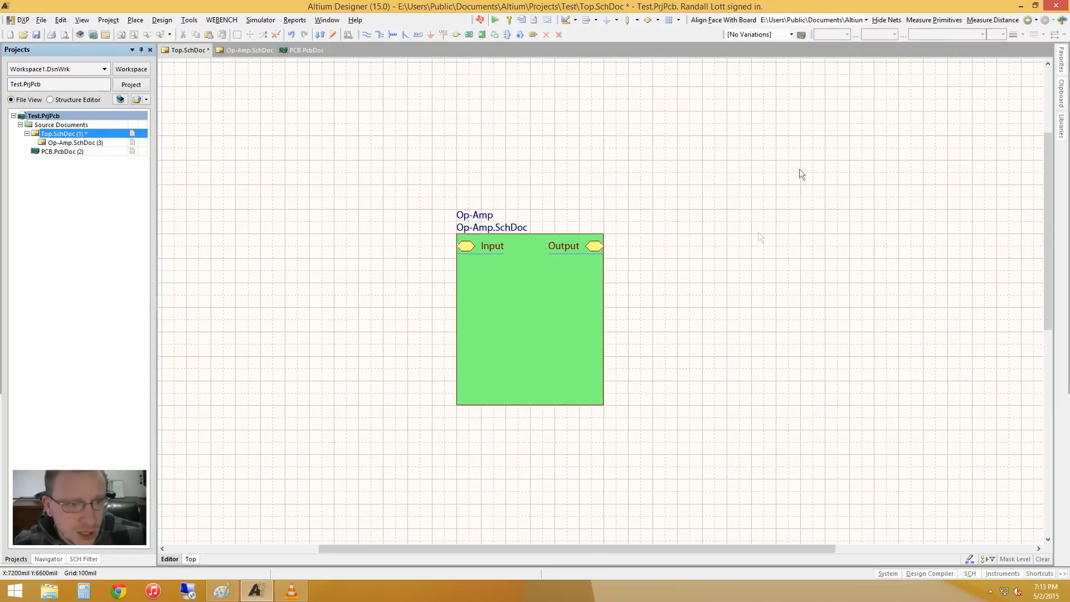
{"action": "mouse_move", "coordinate": [693, 239]}
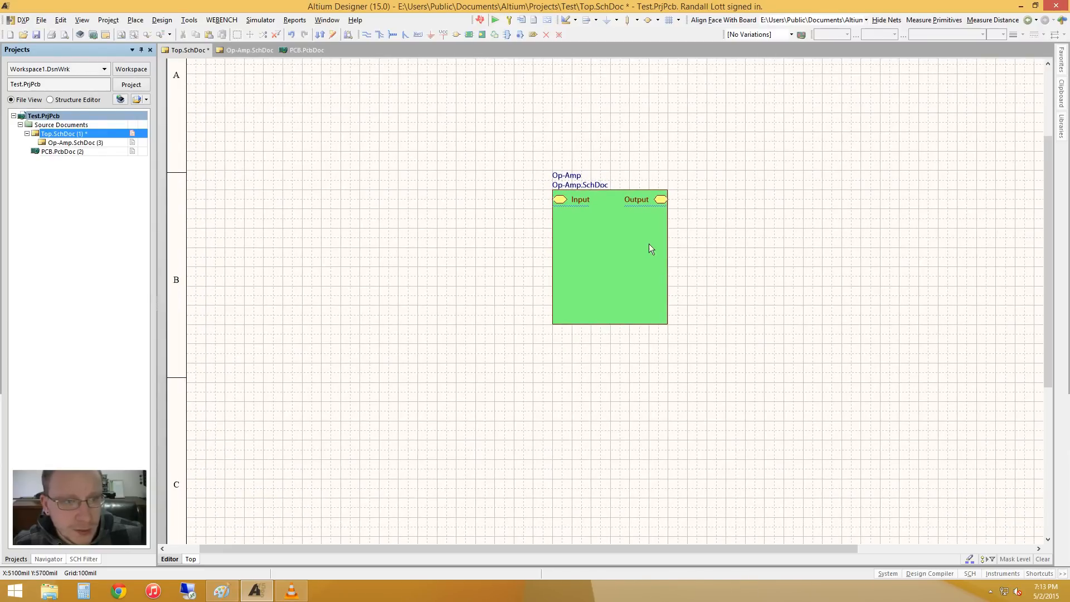
Place a copied sheet symbol left of Op-Amp, rename it Input, and edit its file name
{"action": "left_click", "coordinate": [608, 256]}
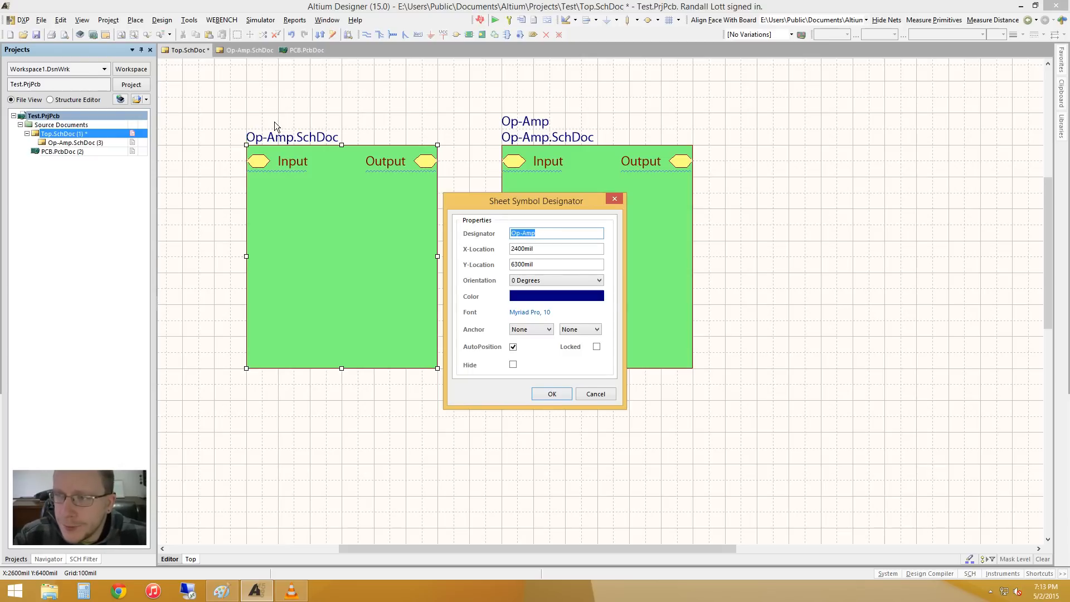
{"action": "type", "text": "In"}
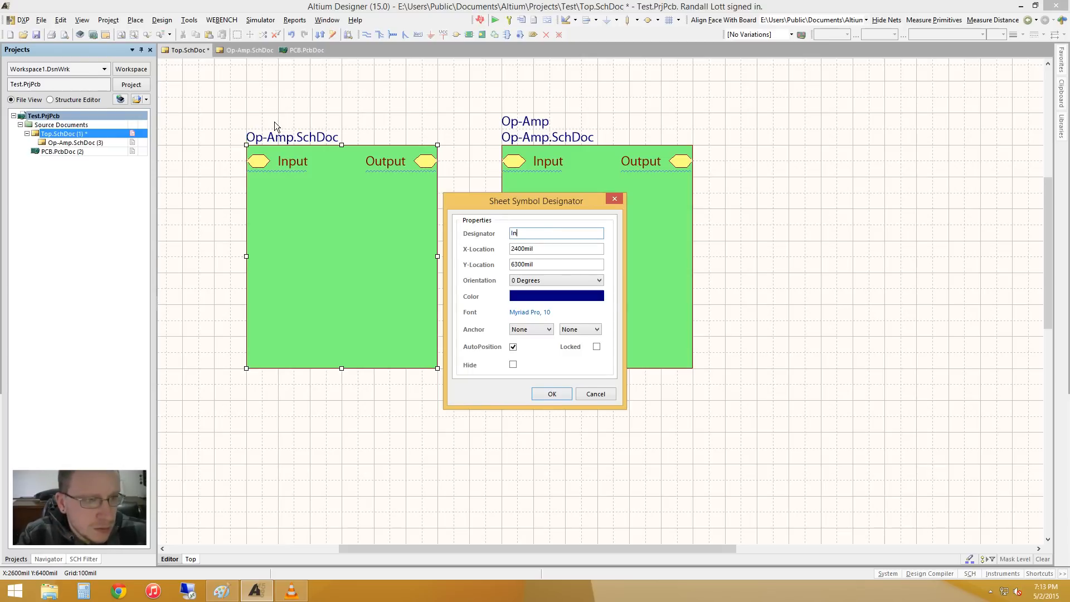
{"action": "left_click", "coordinate": [551, 394]}
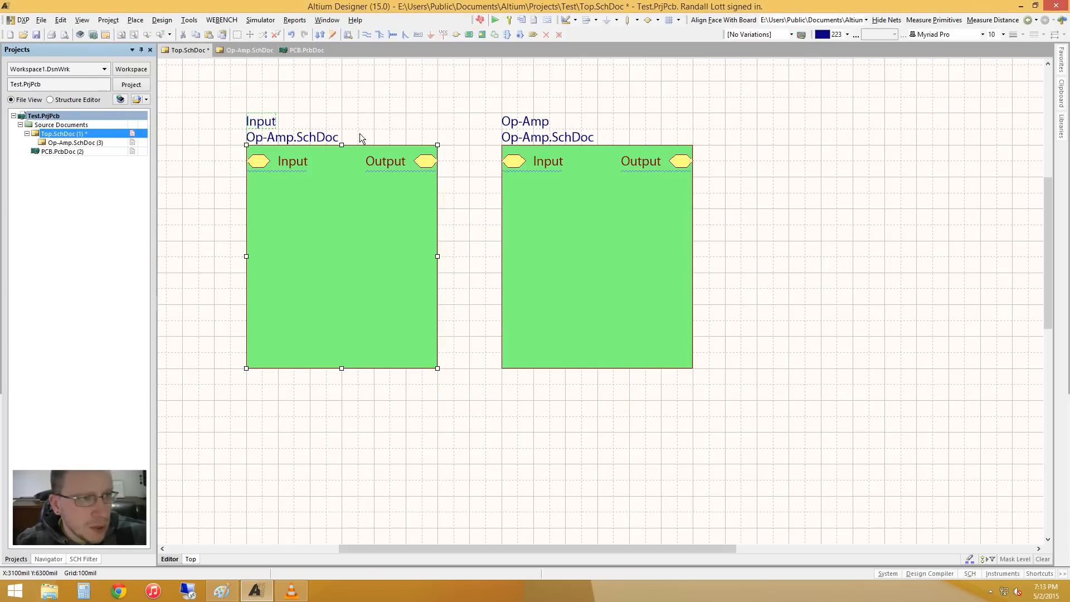
{"action": "double_click", "coordinate": [292, 137]}
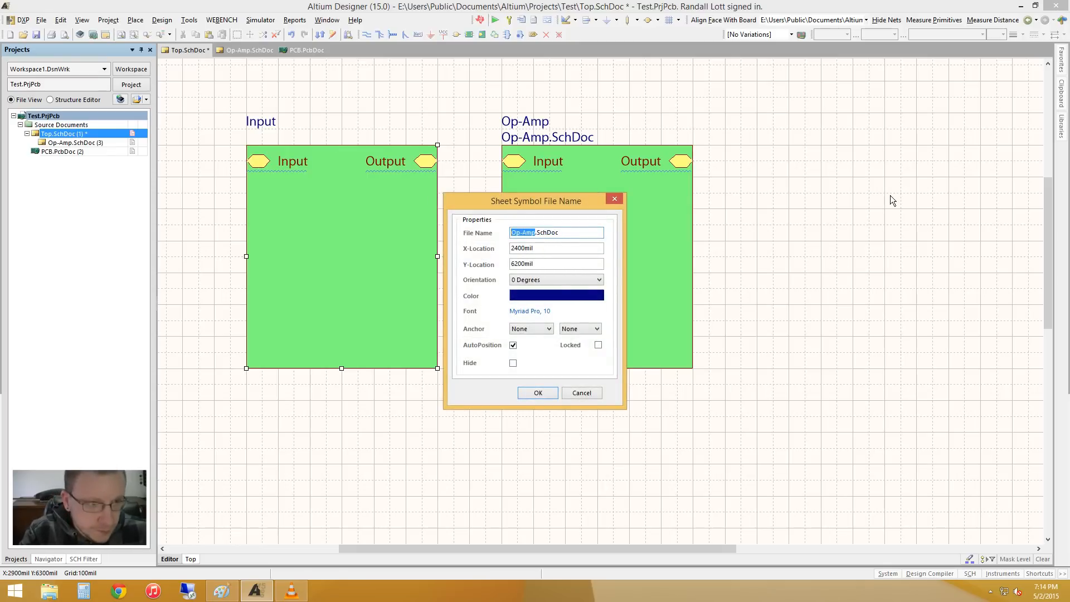
{"action": "left_click", "coordinate": [537, 392]}
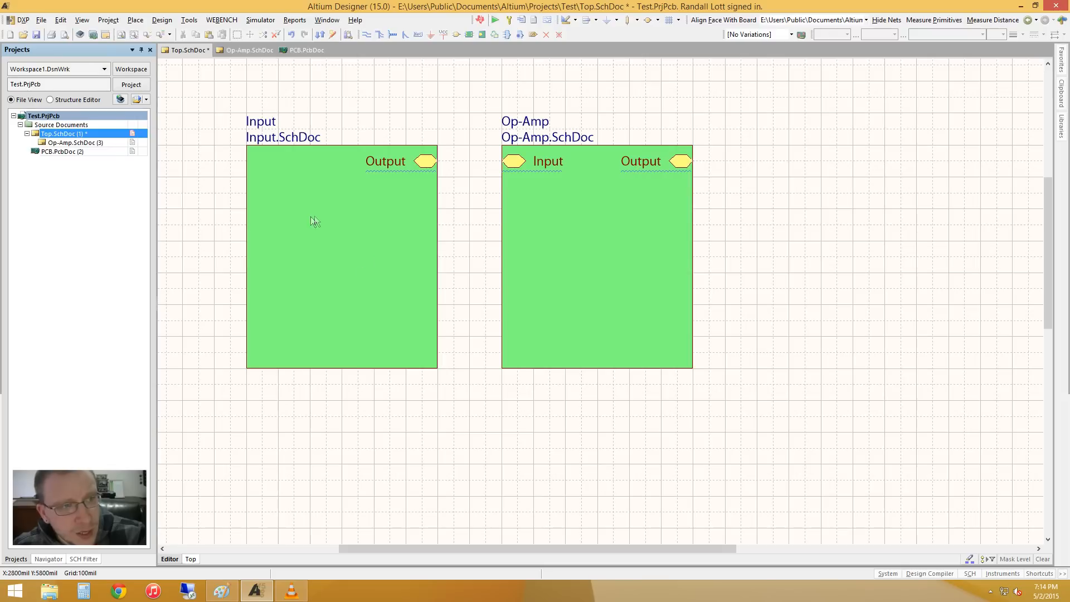
{"action": "mouse_move", "coordinate": [307, 218]}
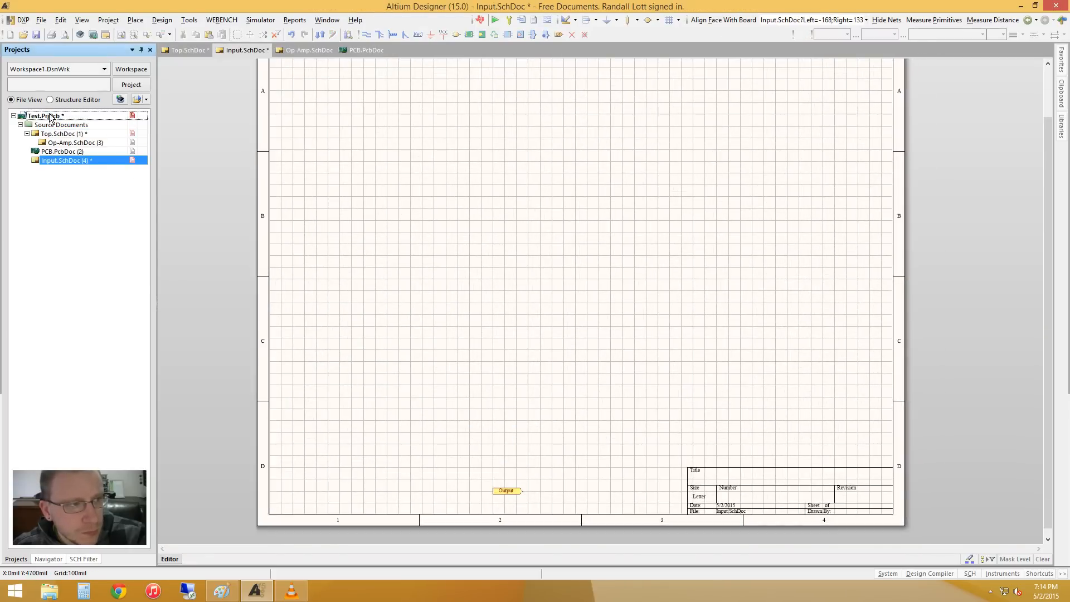
Switch back to the Top.SchDoc schematic from the project tree
{"action": "double_click", "coordinate": [61, 133]}
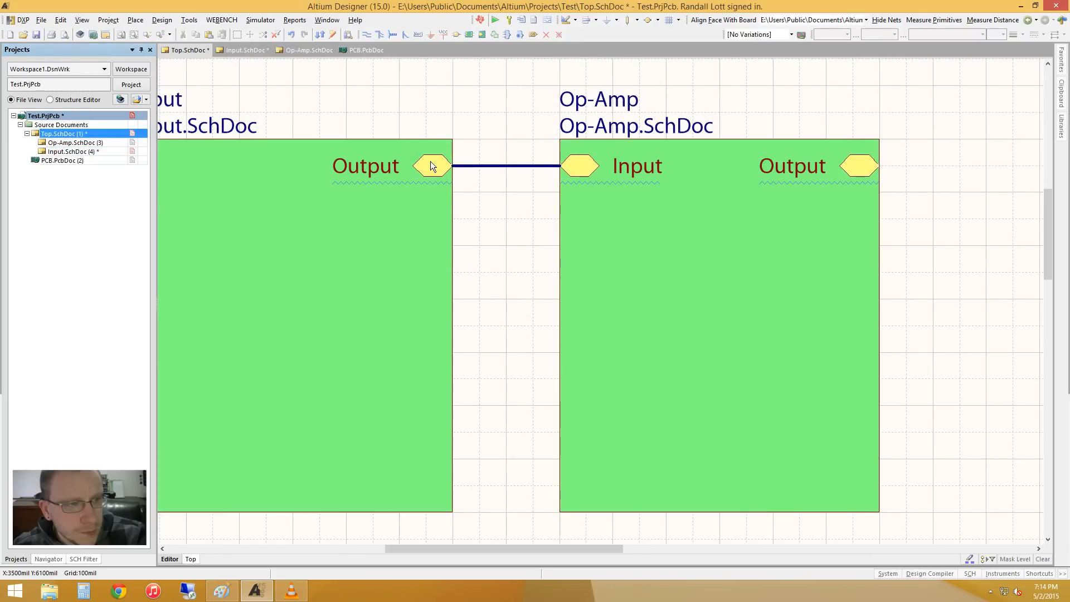
{"action": "mouse_move", "coordinate": [430, 166]}
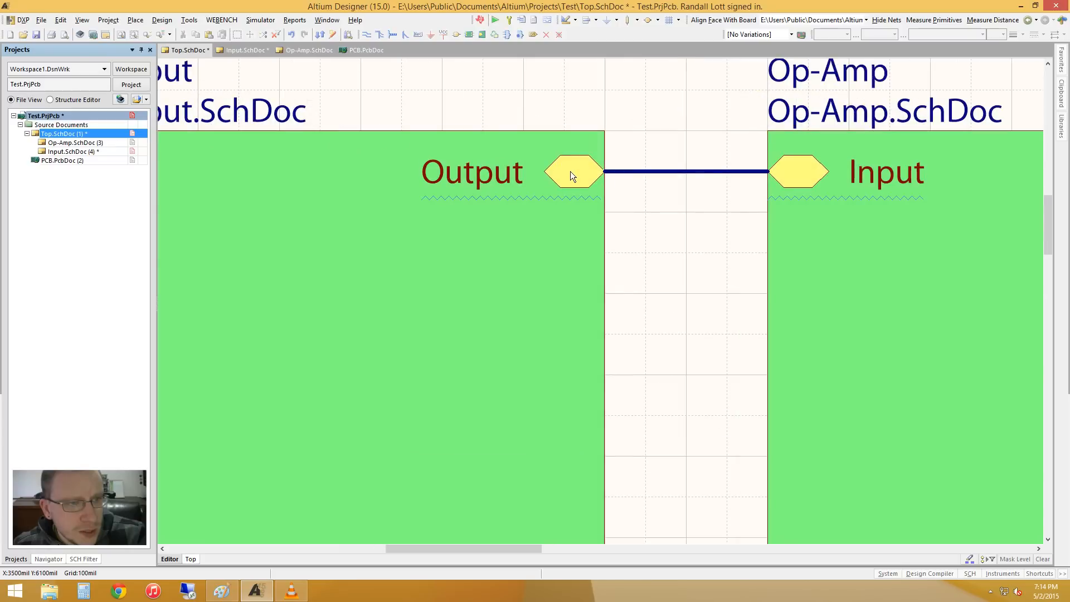
{"action": "mouse_move", "coordinate": [572, 176]}
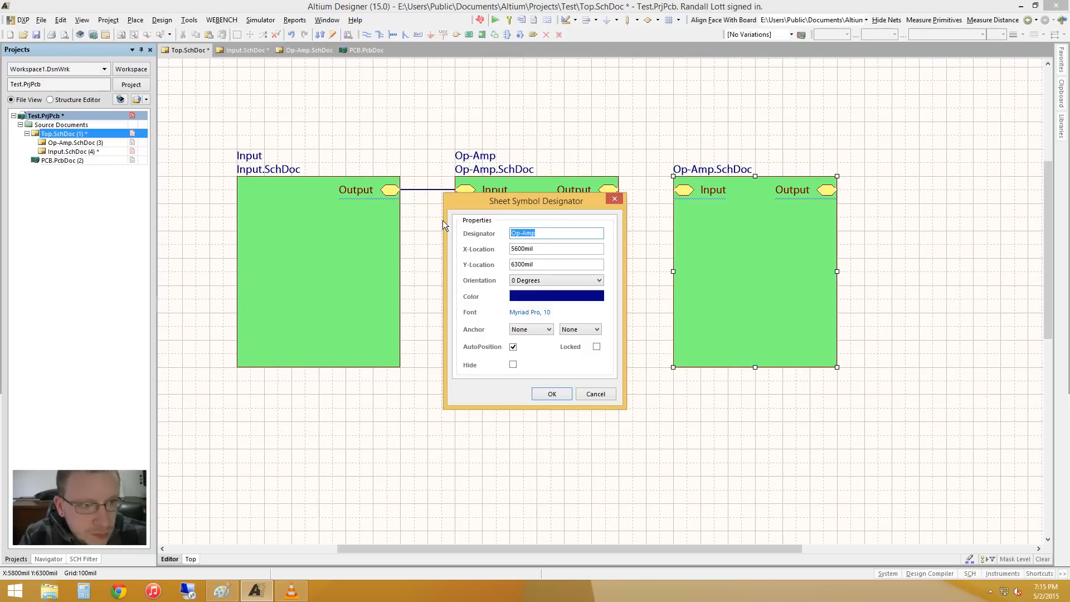
Set the third sheet symbol's file name to Output.SchDoc
{"action": "left_click", "coordinate": [551, 394]}
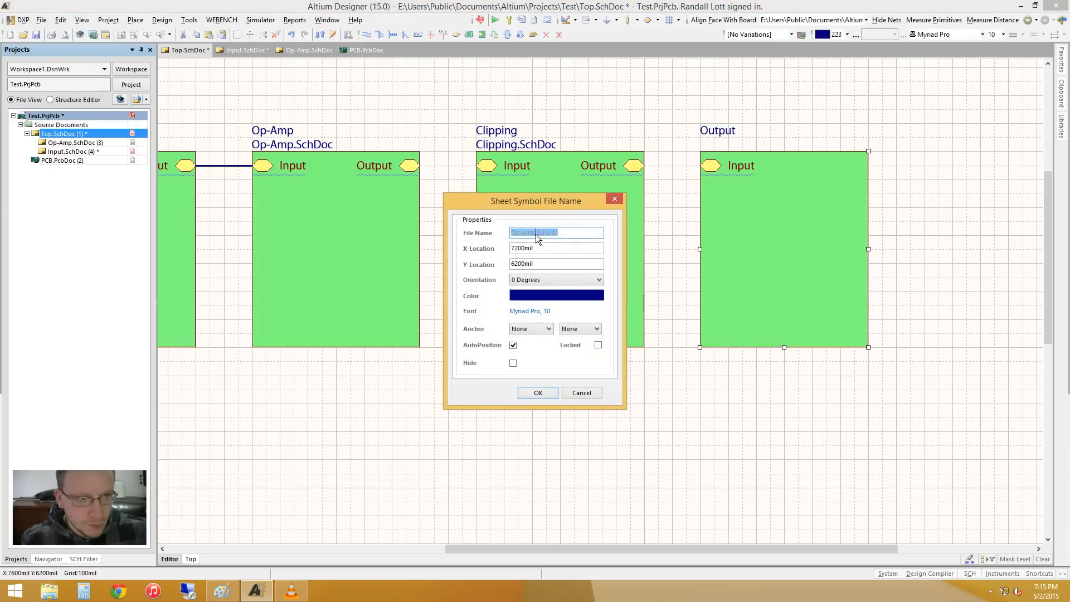
{"action": "type", "text": "Output.SchDoc"}
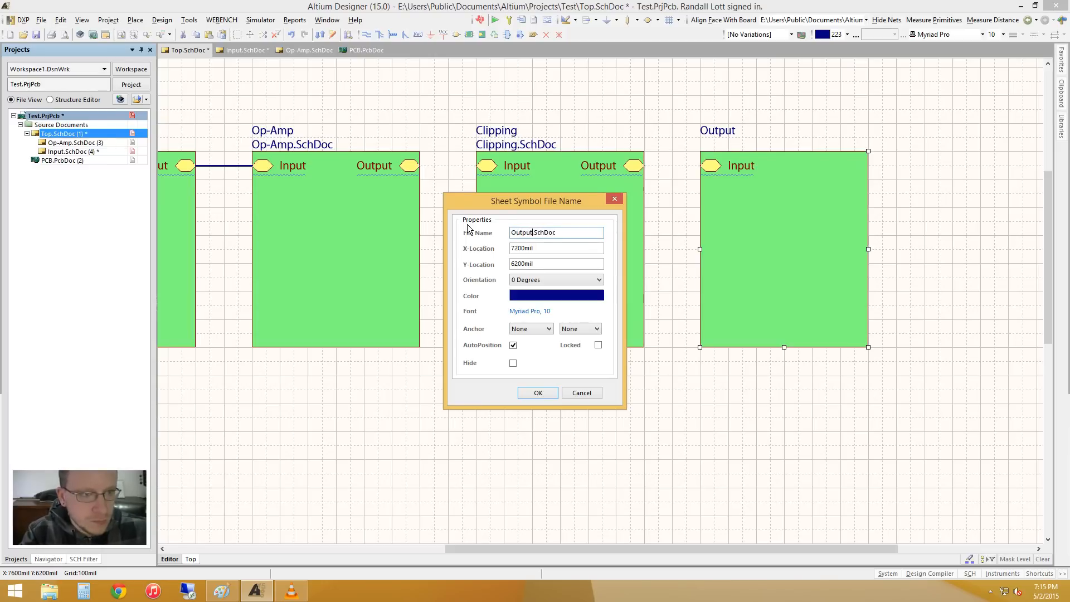
{"action": "left_click", "coordinate": [537, 392]}
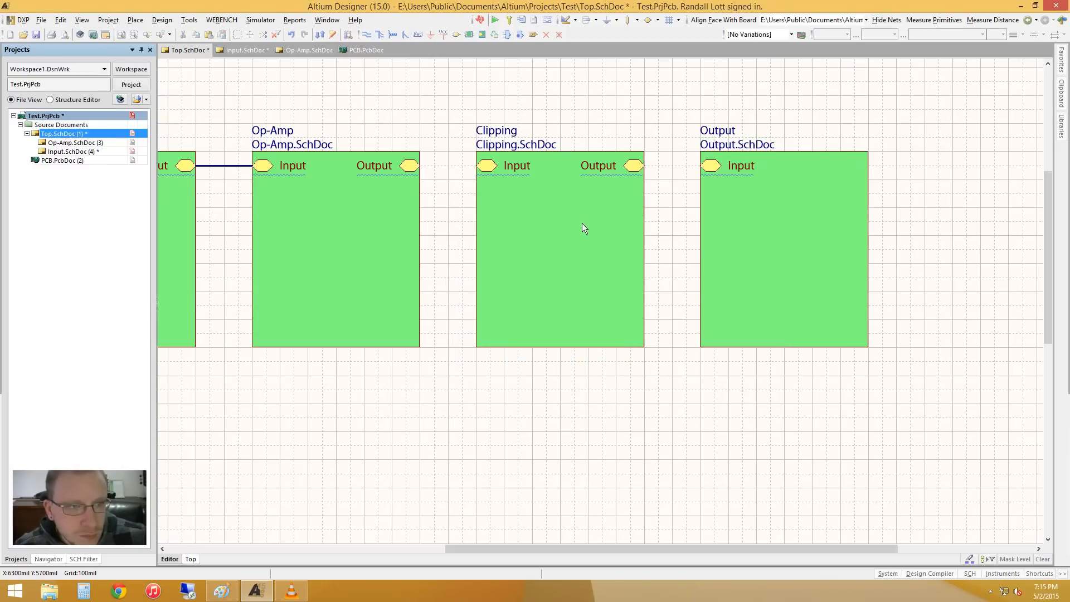
Generate the Clipping and Output child sheets from their sheet symbols
{"action": "right_click", "coordinate": [584, 228]}
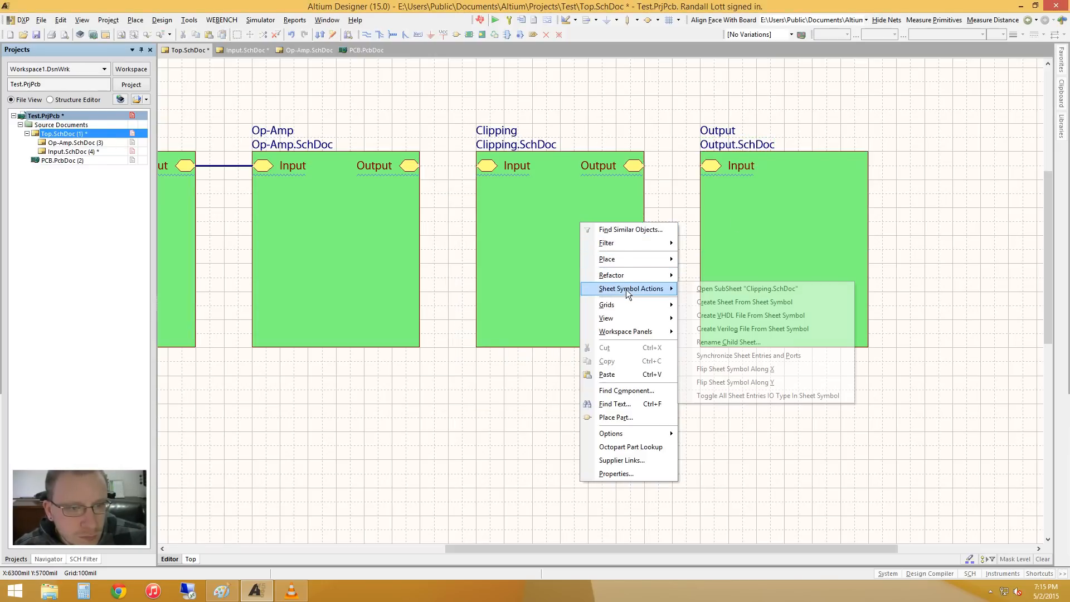
{"action": "left_click", "coordinate": [745, 288]}
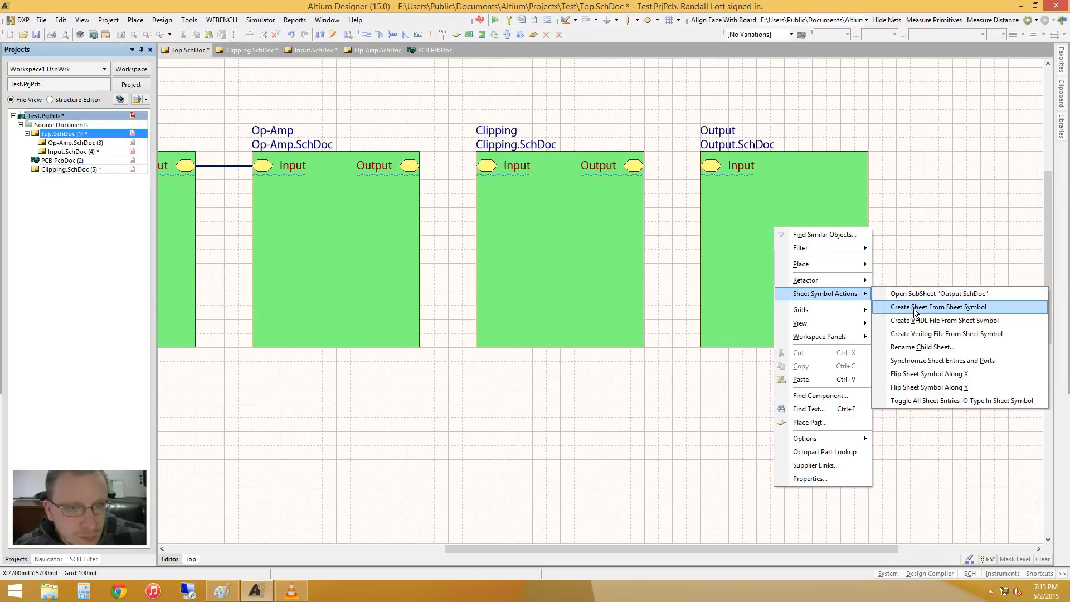
{"action": "left_click", "coordinate": [940, 307]}
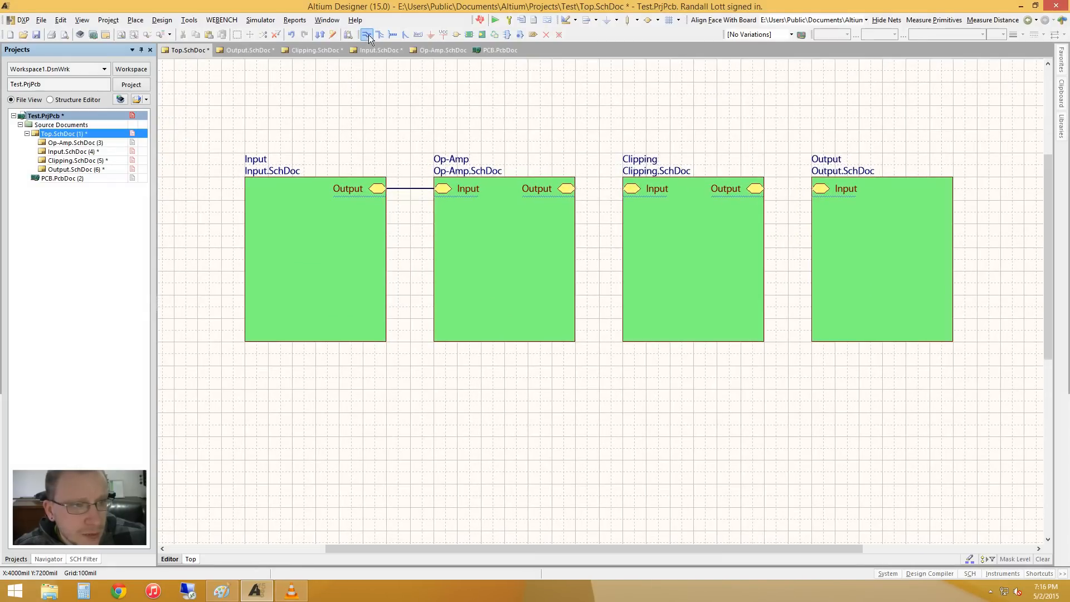
Draw a wire from Op-Amp's Output entry to Clipping's Input entry
{"action": "left_click_drag", "start_coordinate": [572, 188], "coordinate": [628, 188]}
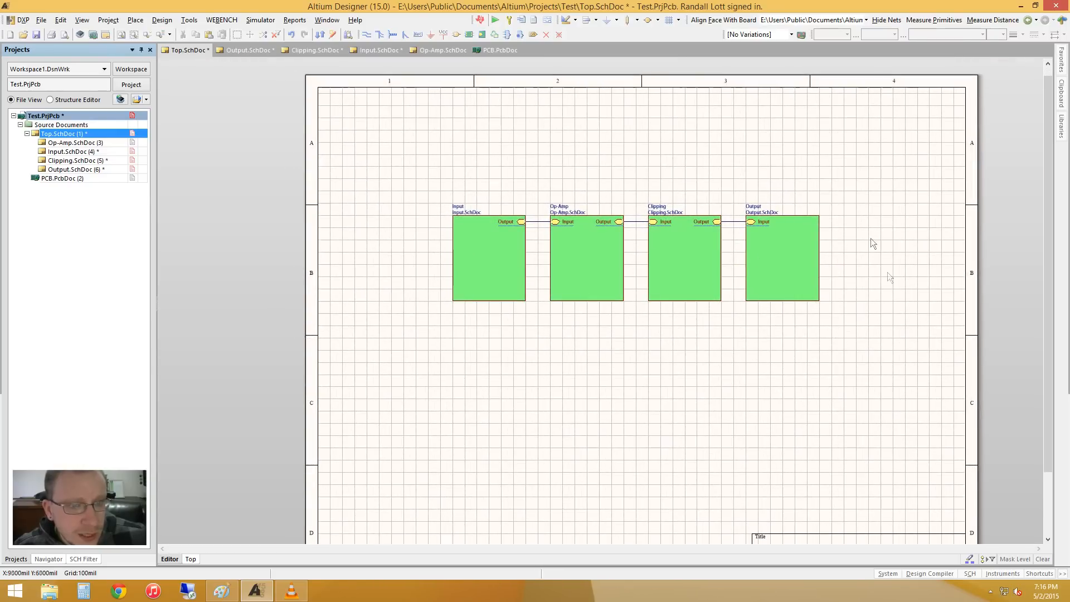
{"action": "mouse_move", "coordinate": [631, 420]}
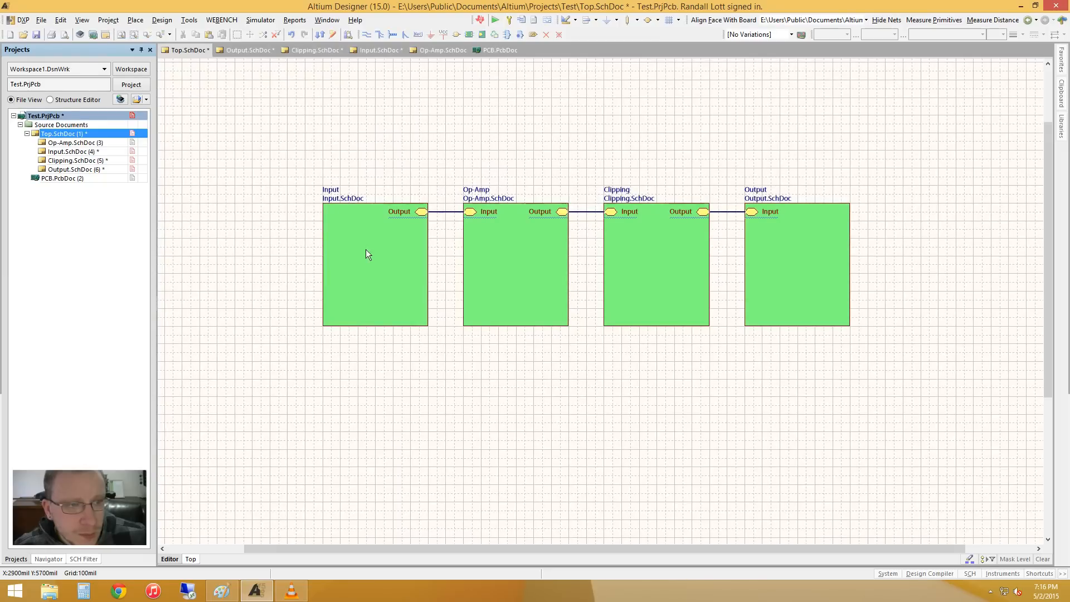
{"action": "mouse_move", "coordinate": [535, 152]}
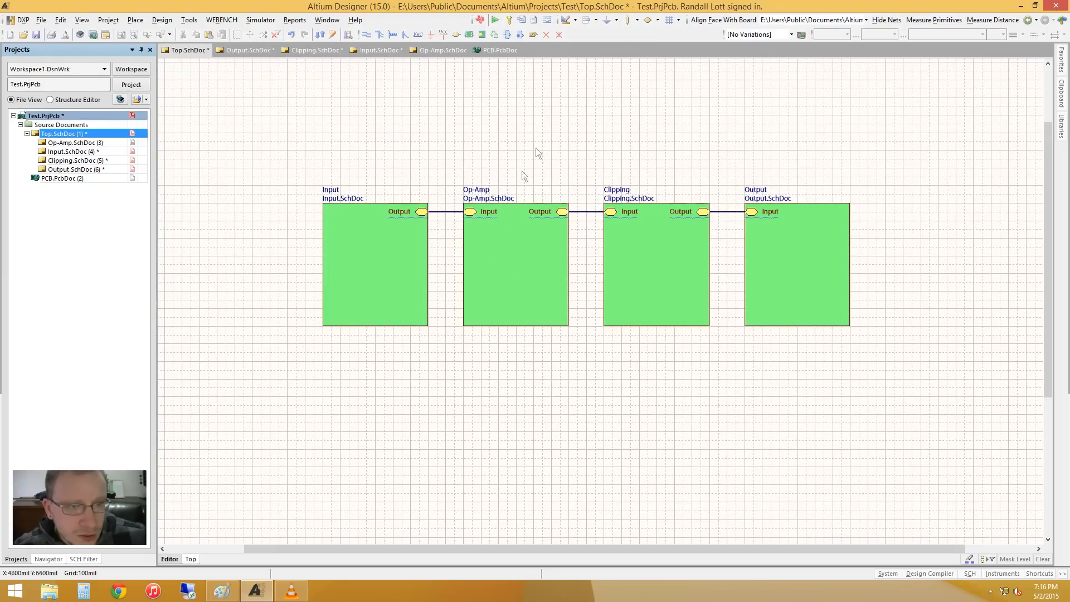
{"action": "mouse_move", "coordinate": [846, 244]}
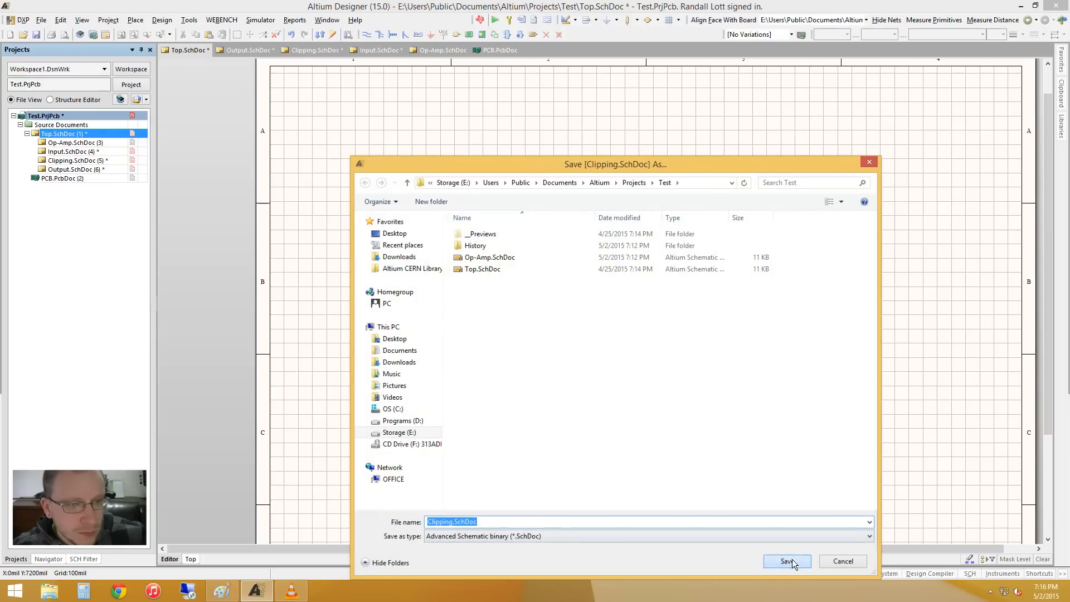
Save Clipping.SchDoc and Output.SchDoc into the Test project folder
{"action": "left_click", "coordinate": [787, 561]}
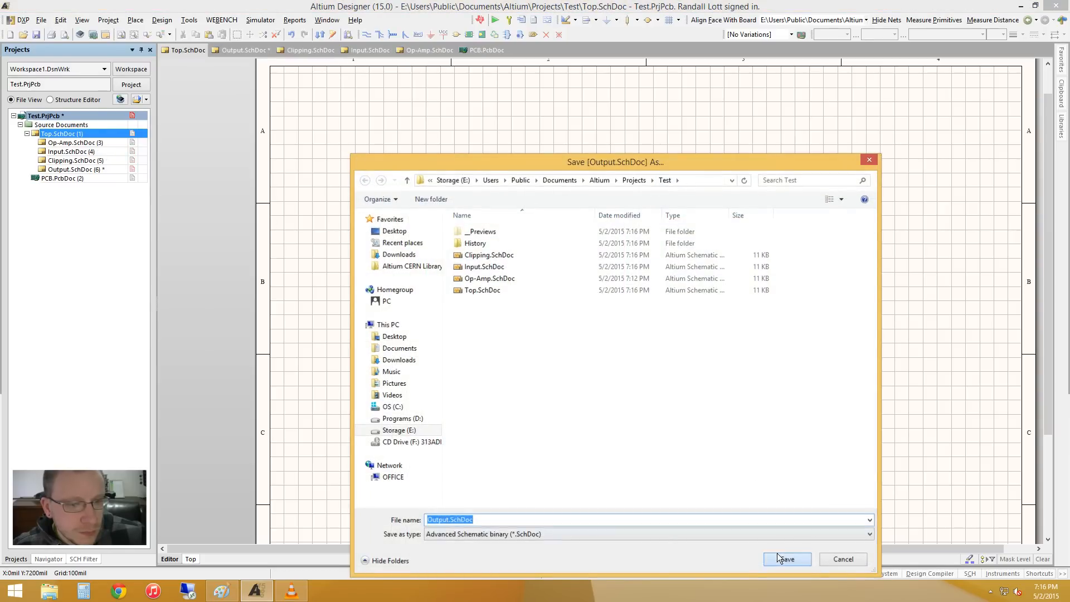
{"action": "left_click", "coordinate": [786, 559]}
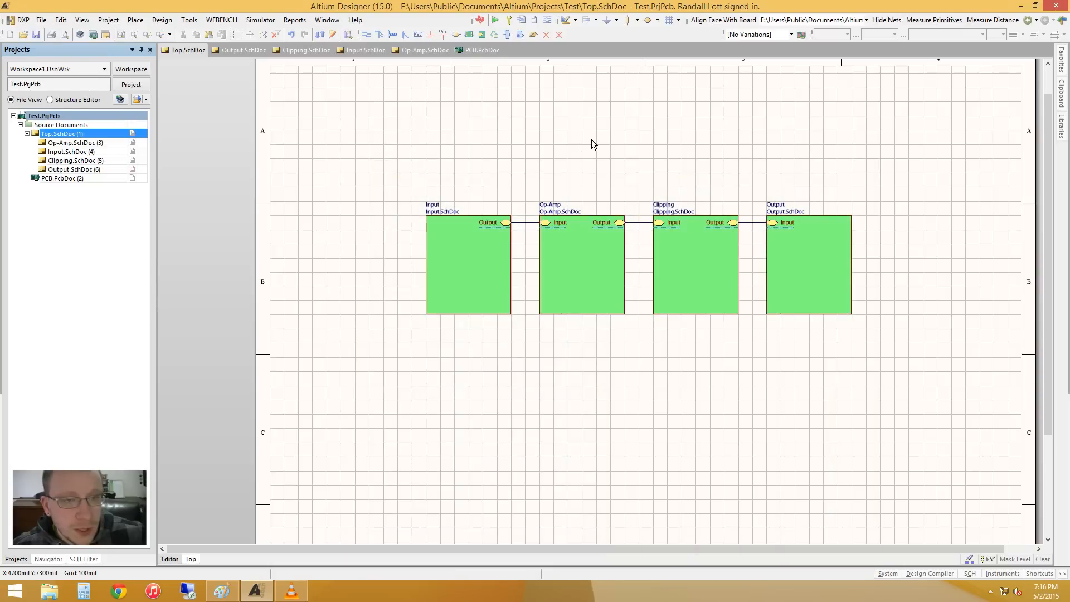